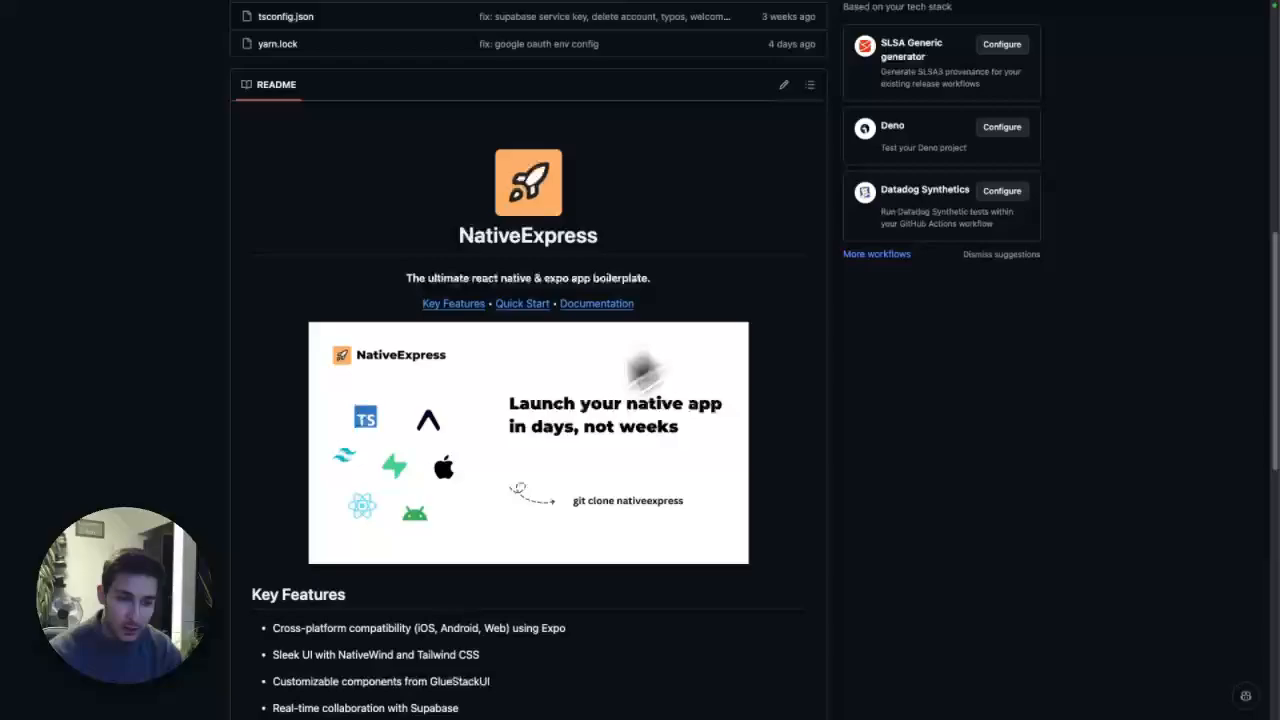
In the iOS demo app, visit the Home and Profile screens and toggle Dark Mode on and off.
scroll("down", 3)
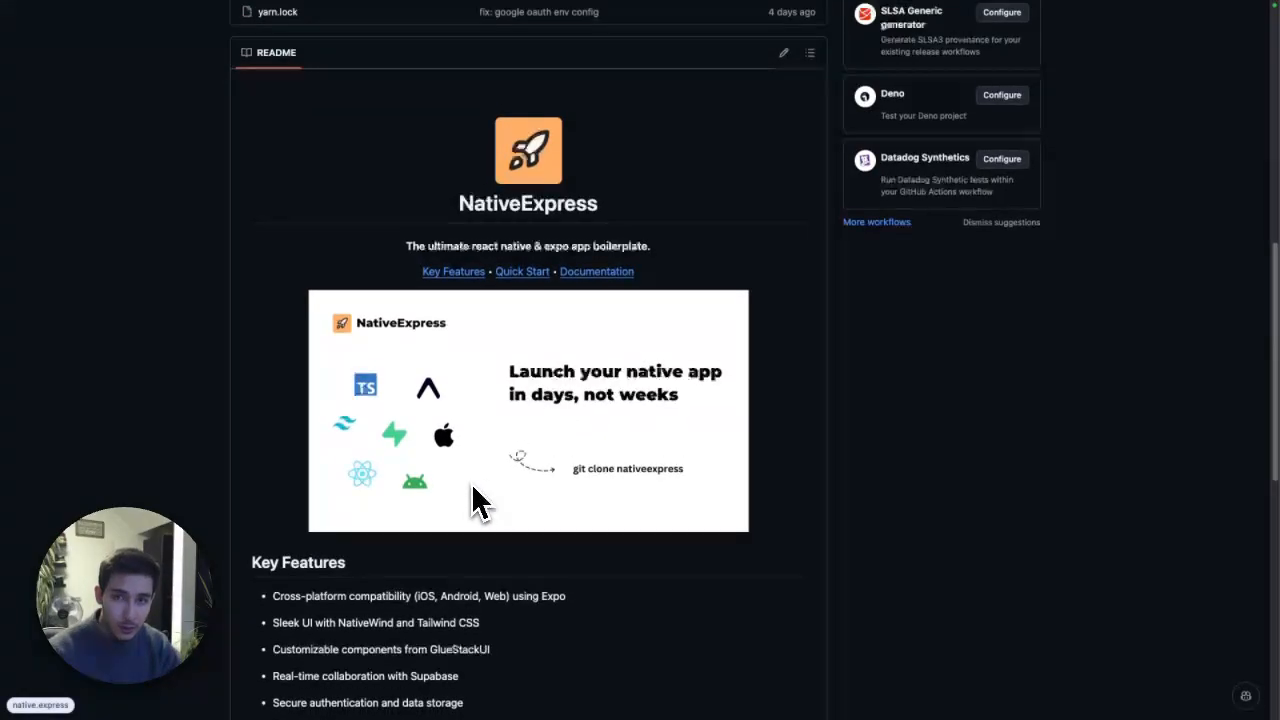
mouse_move(516, 410)
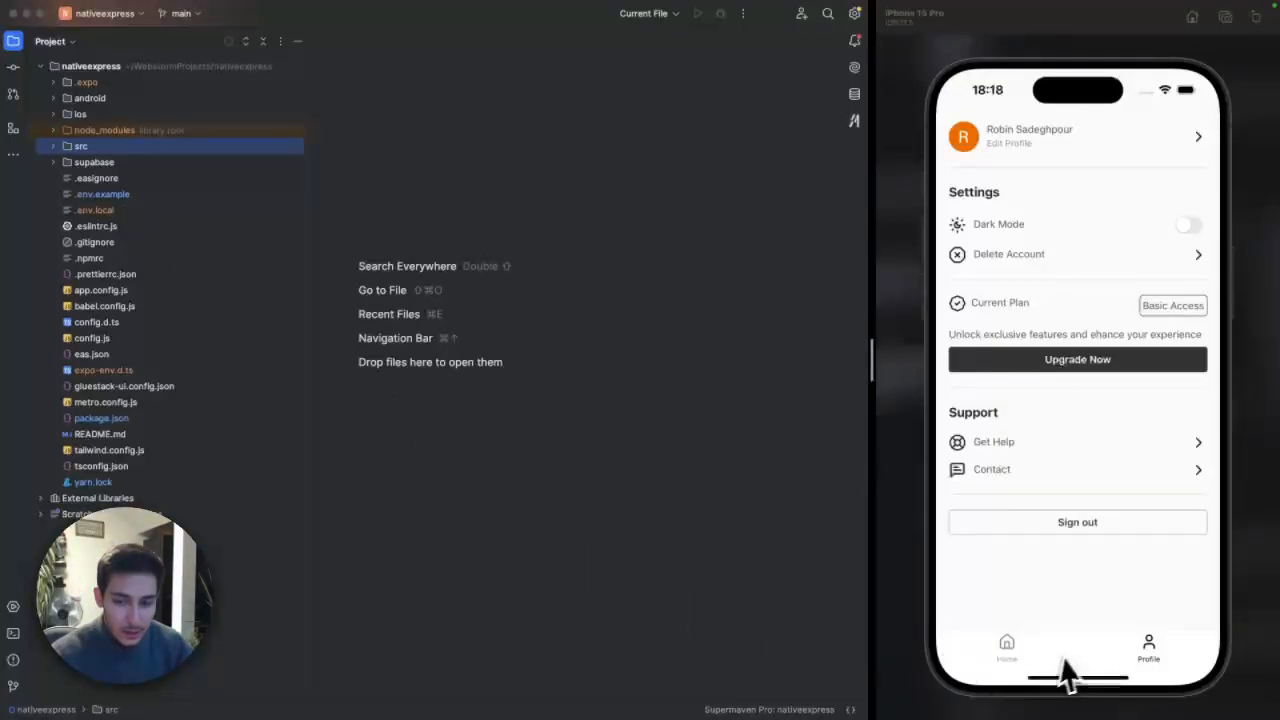
left_click(1006, 648)
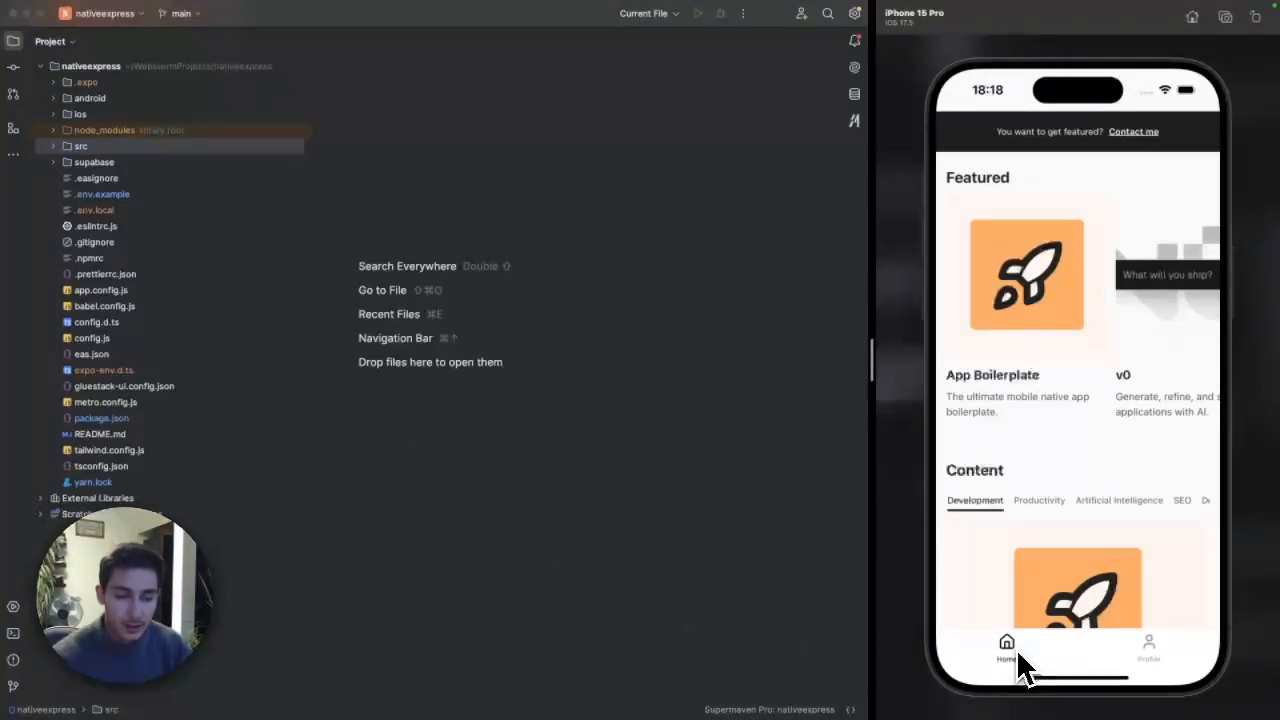
mouse_move(1130, 360)
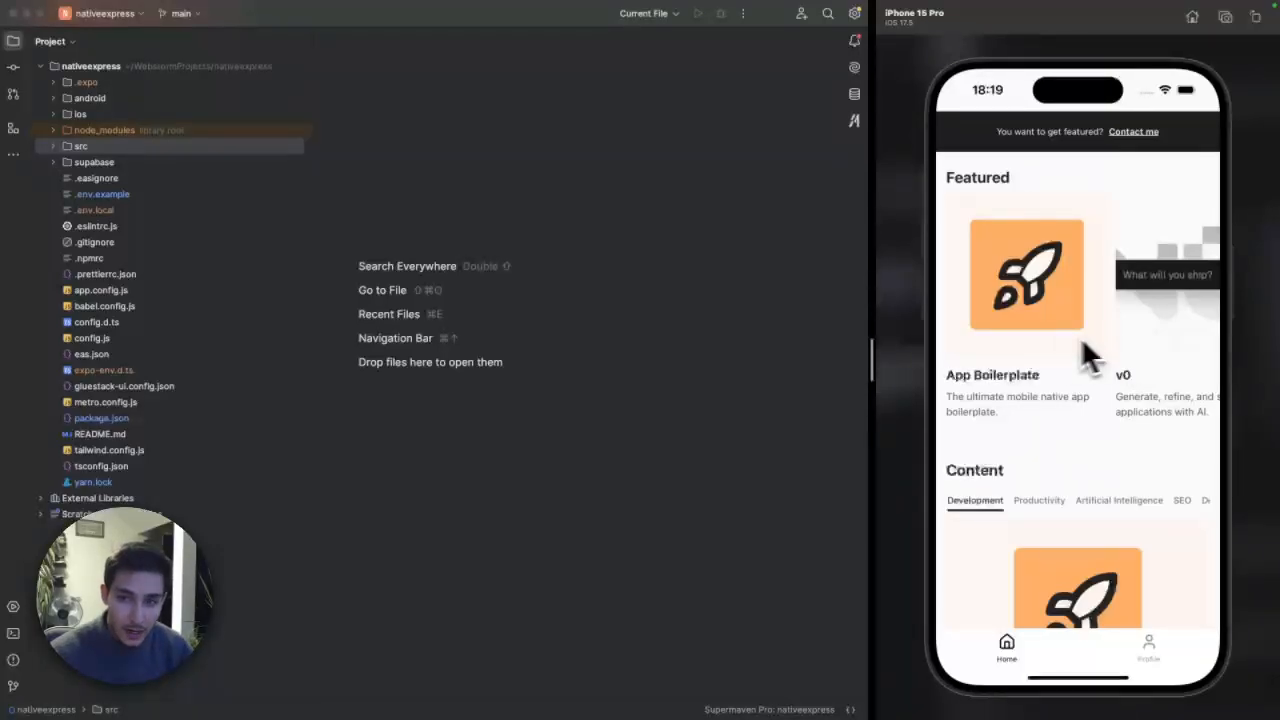
mouse_move(696, 430)
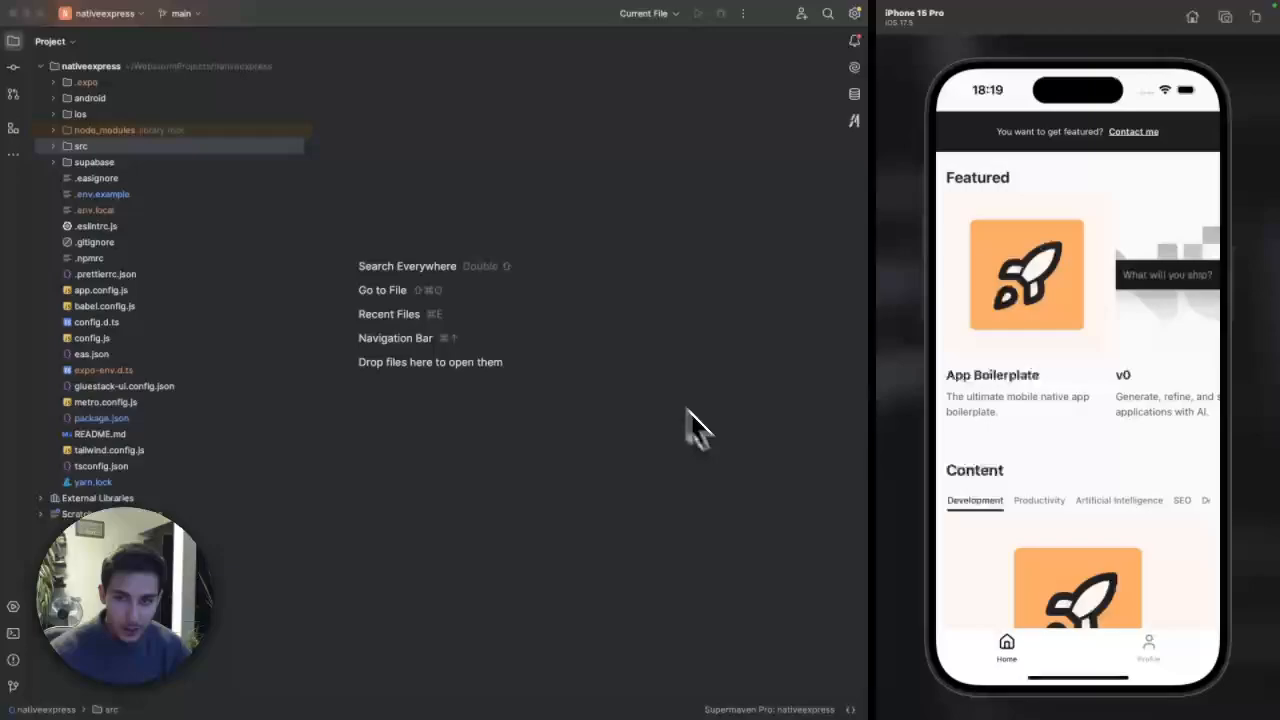
mouse_move(876, 550)
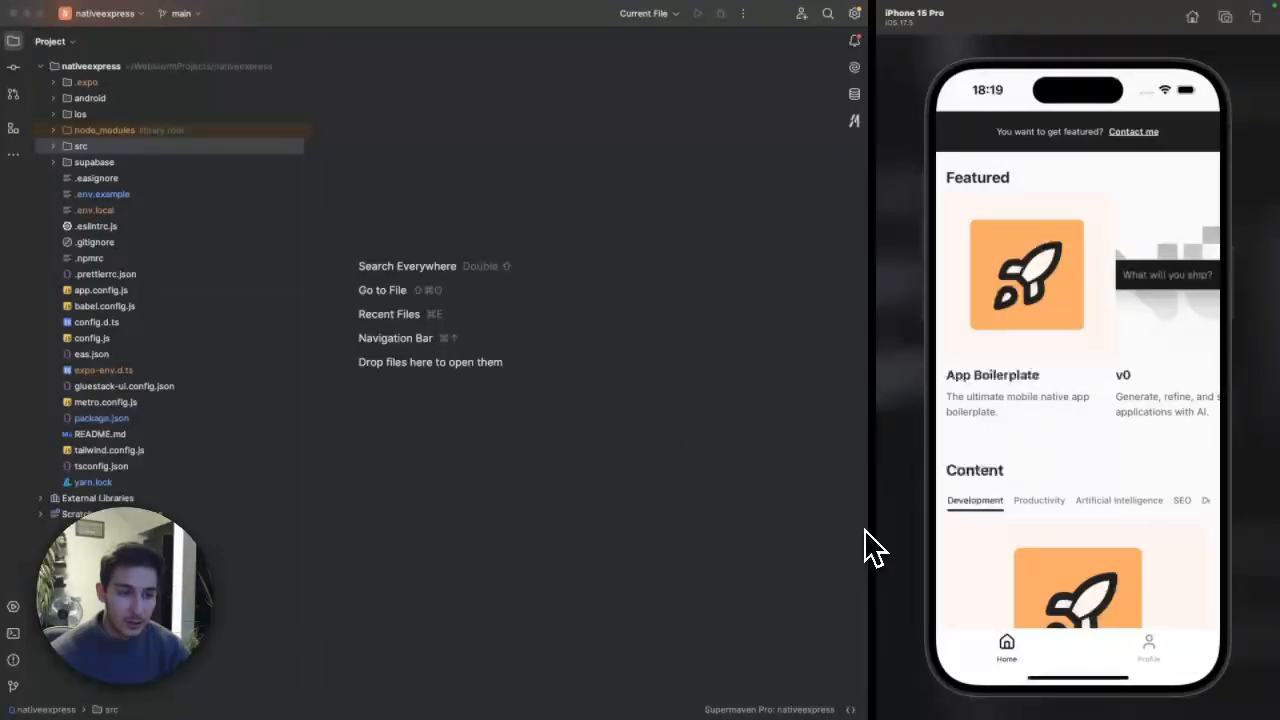
mouse_move(890, 500)
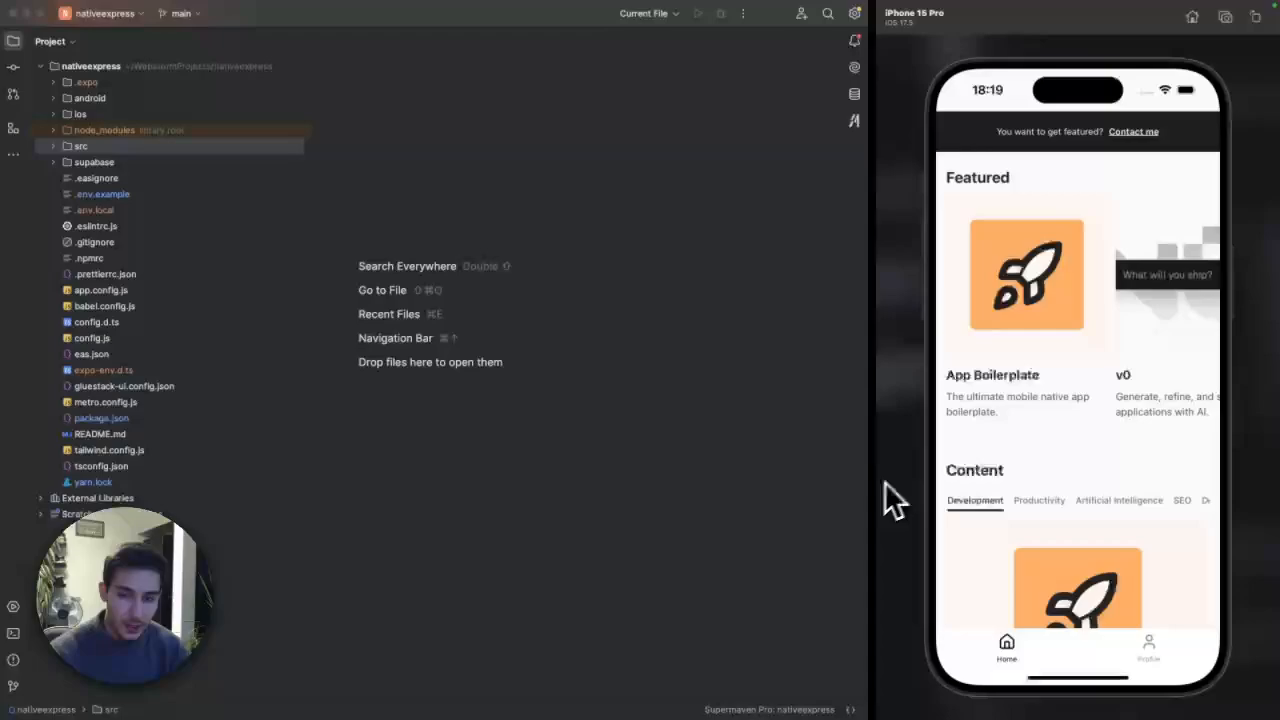
mouse_move(1016, 444)
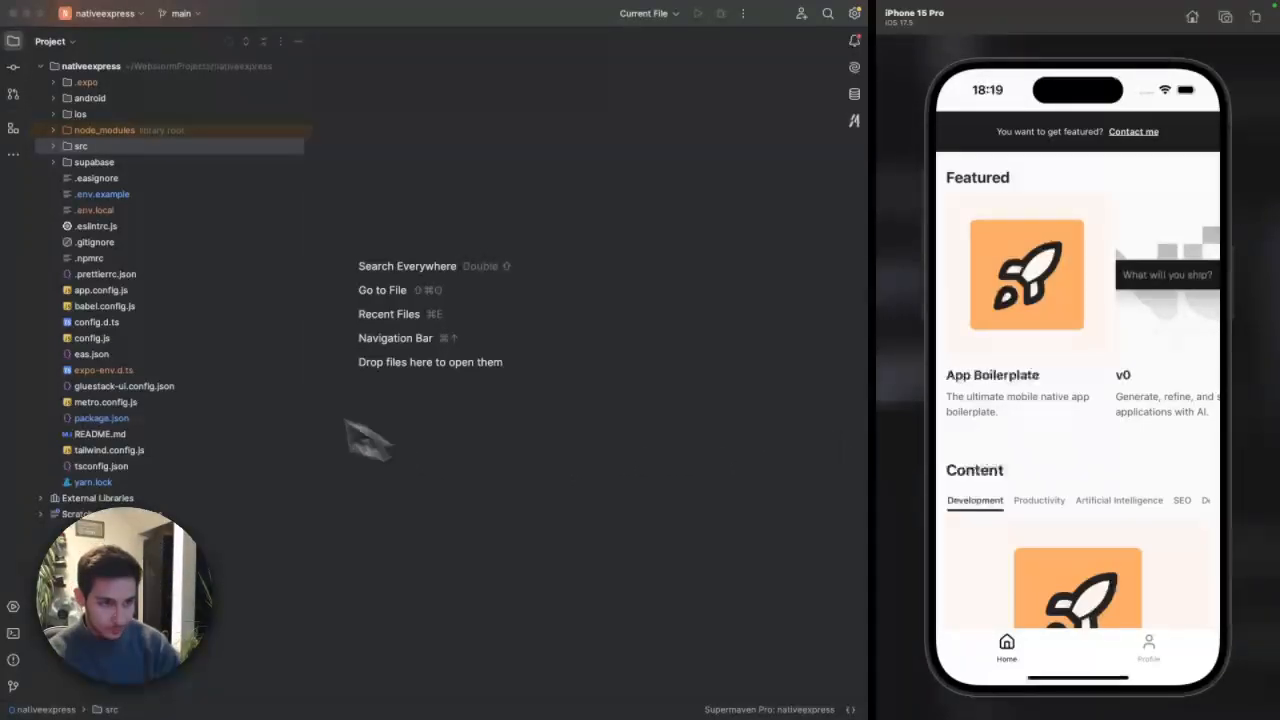
left_click(1148, 644)
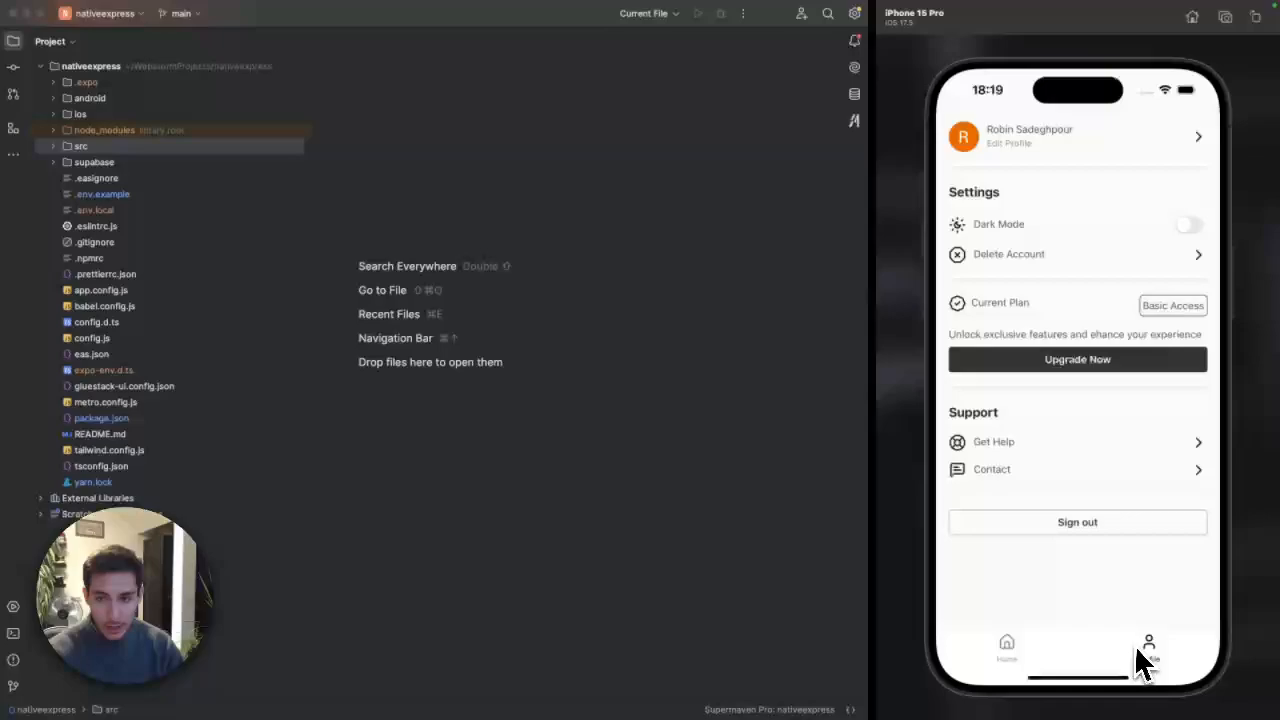
left_click(1188, 224)
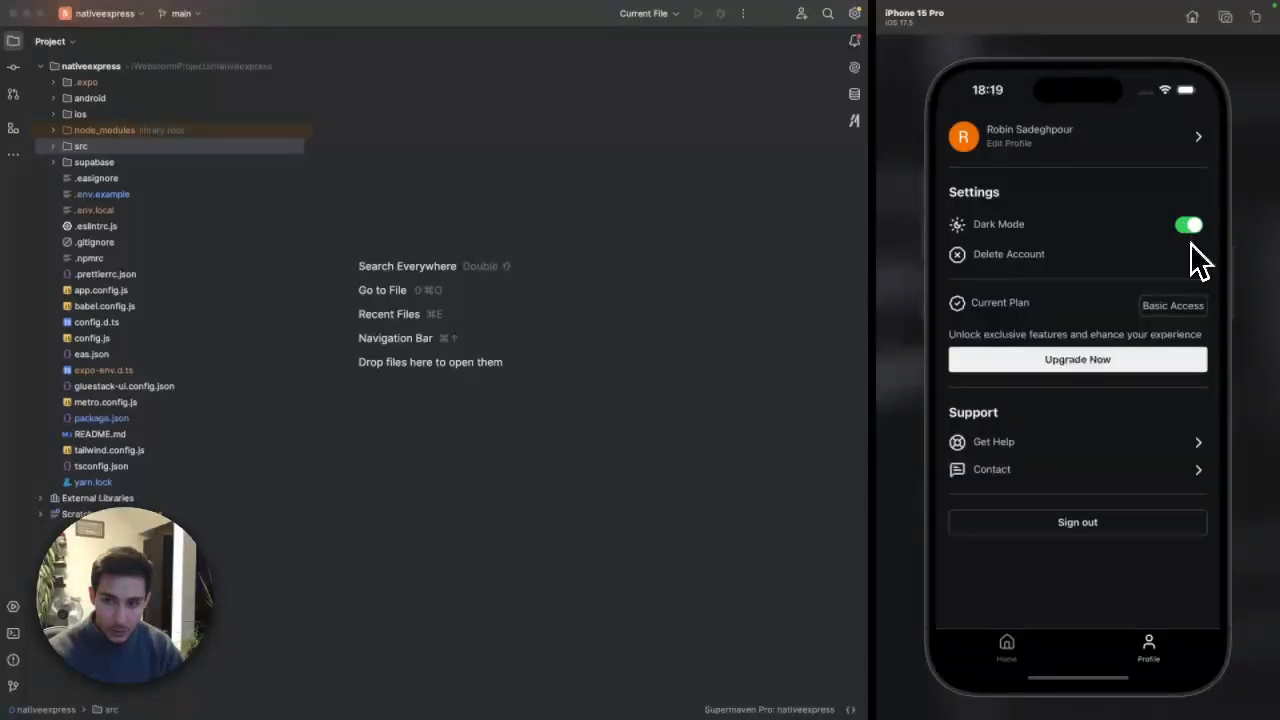
left_click(1188, 224)
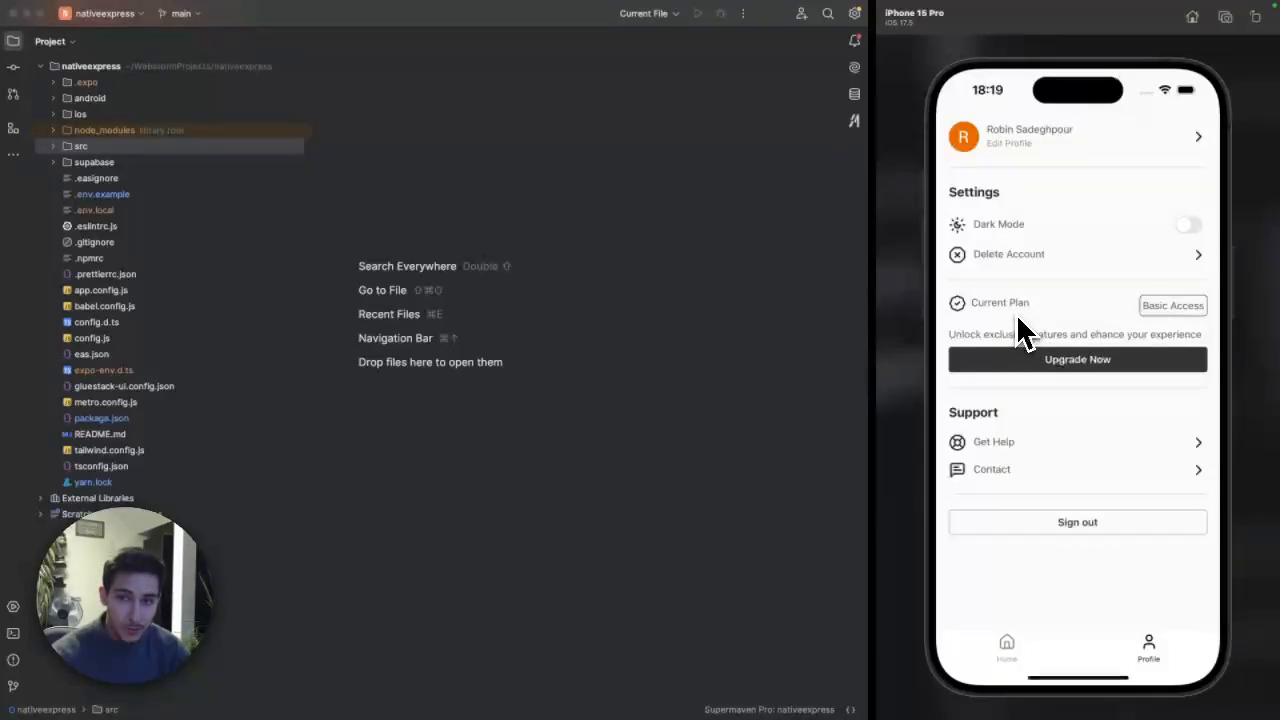
mouse_move(1010, 670)
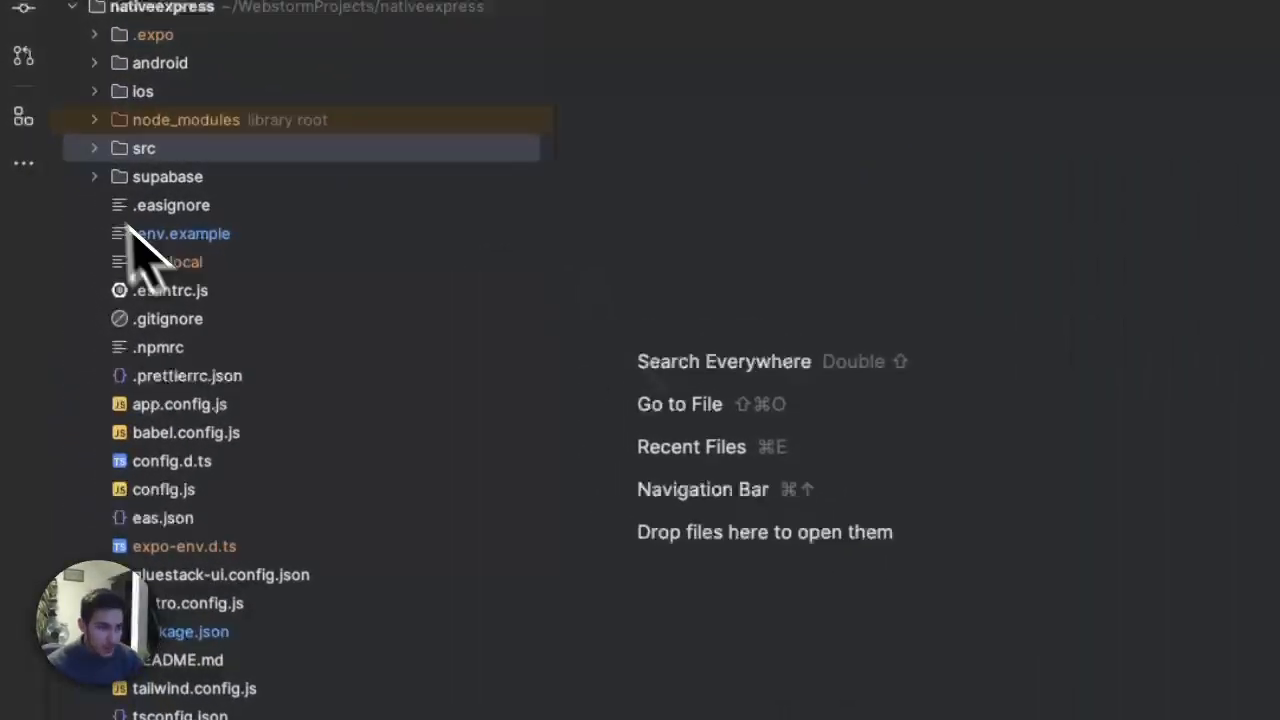
Expand src to show app, assets, components, hooks, lib, provider and types, briefly peeking into app.
left_click(144, 148)
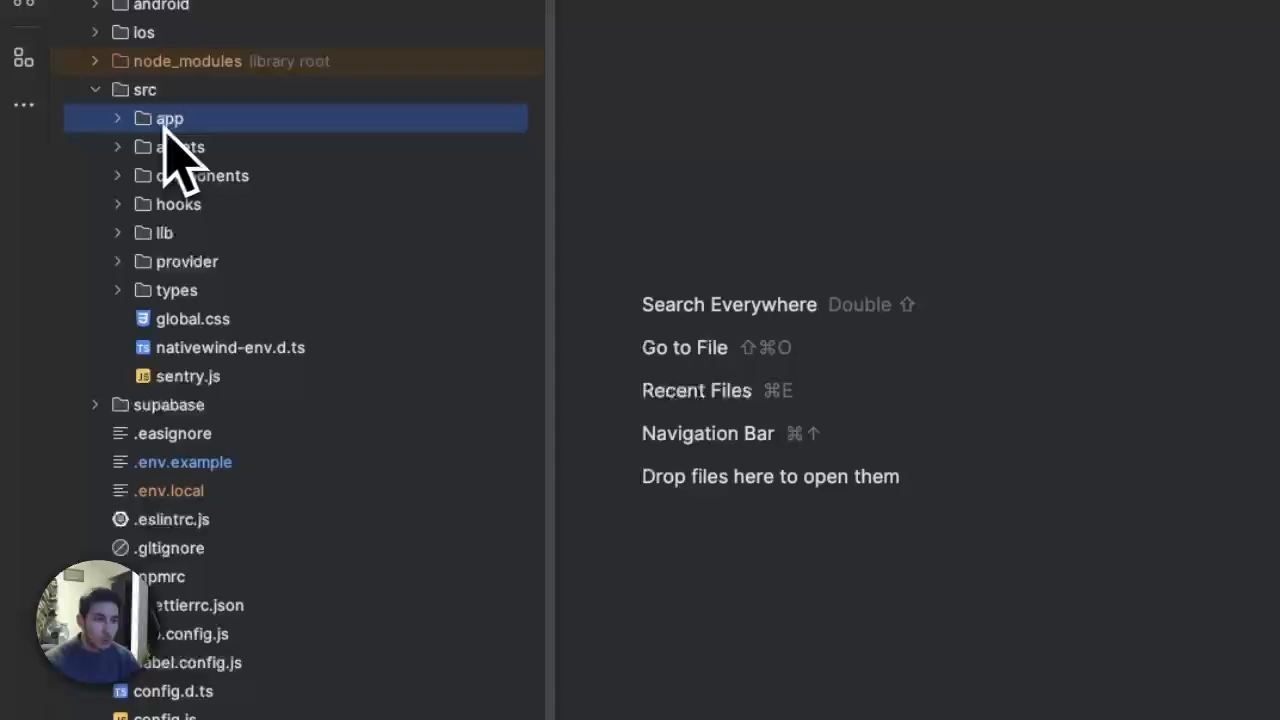
left_click(168, 118)
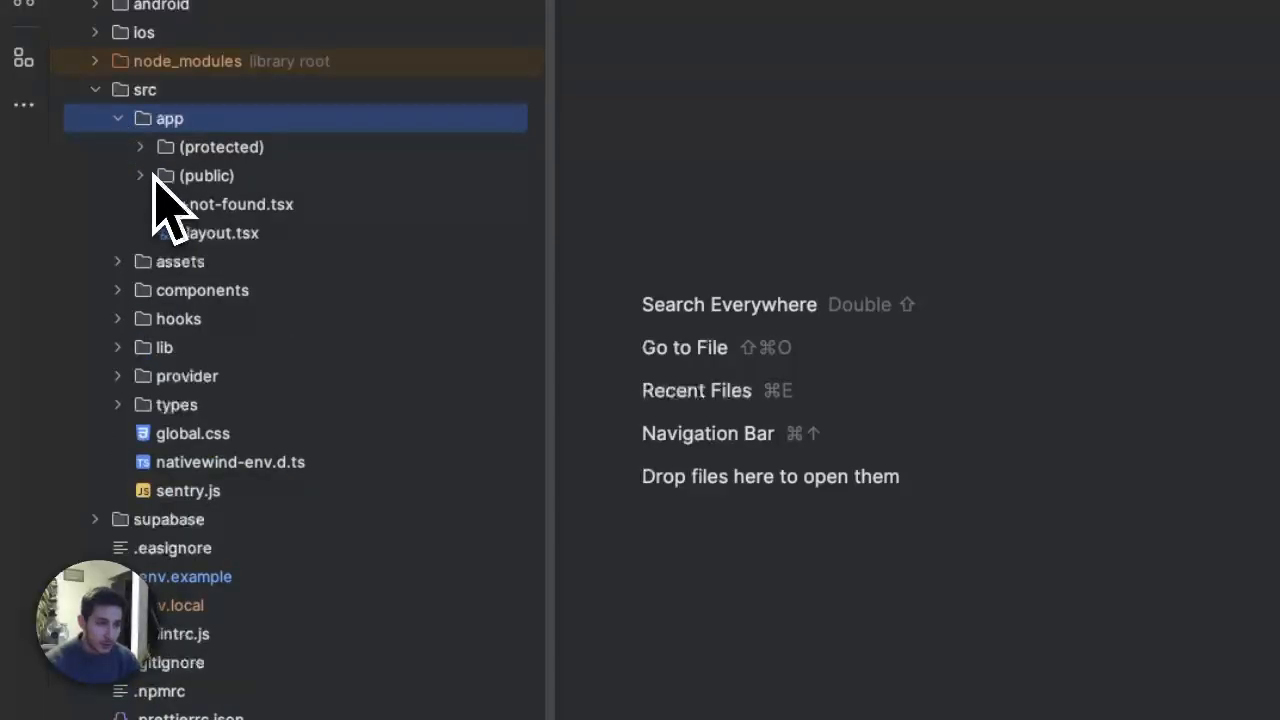
left_click(116, 118)
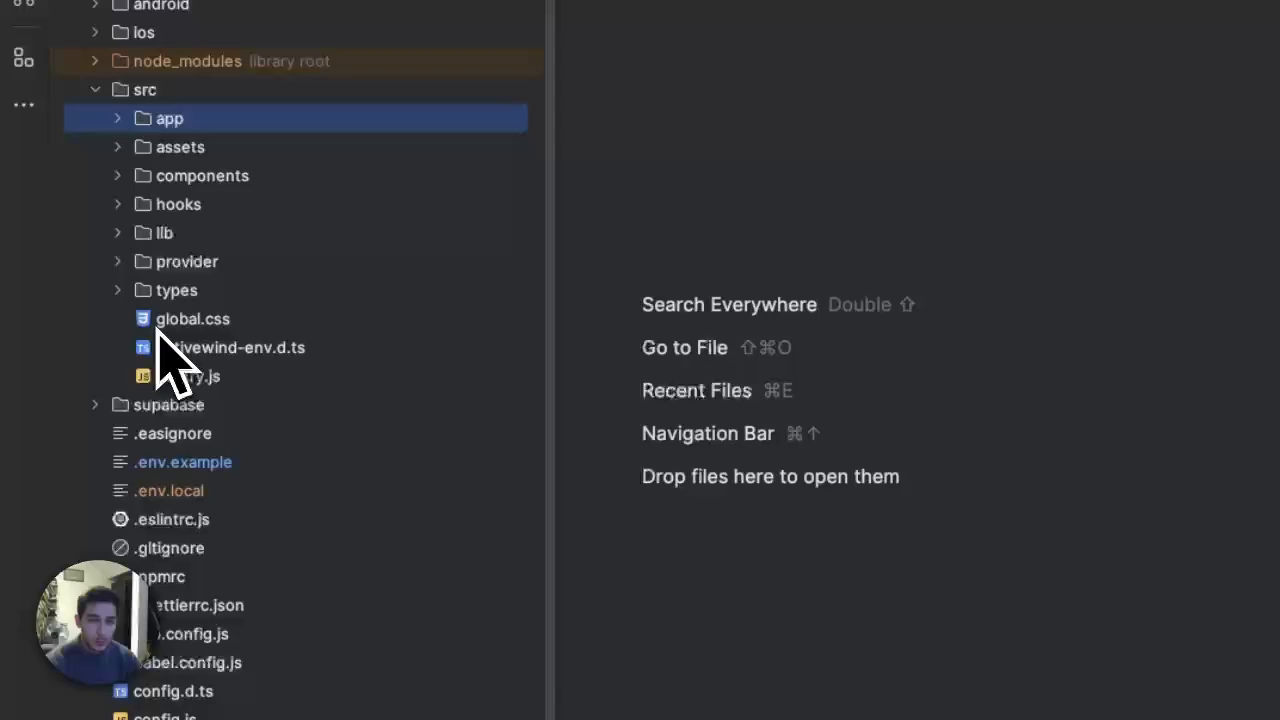
mouse_move(140, 280)
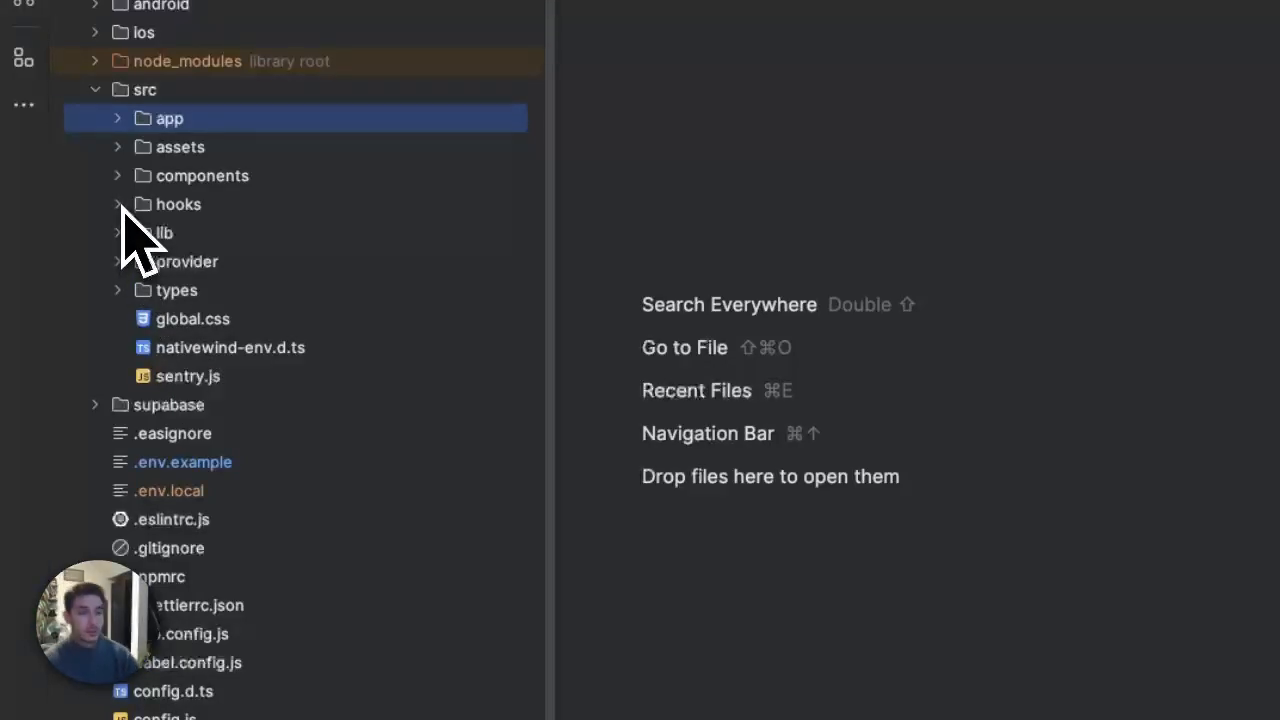
scroll("down", 3)
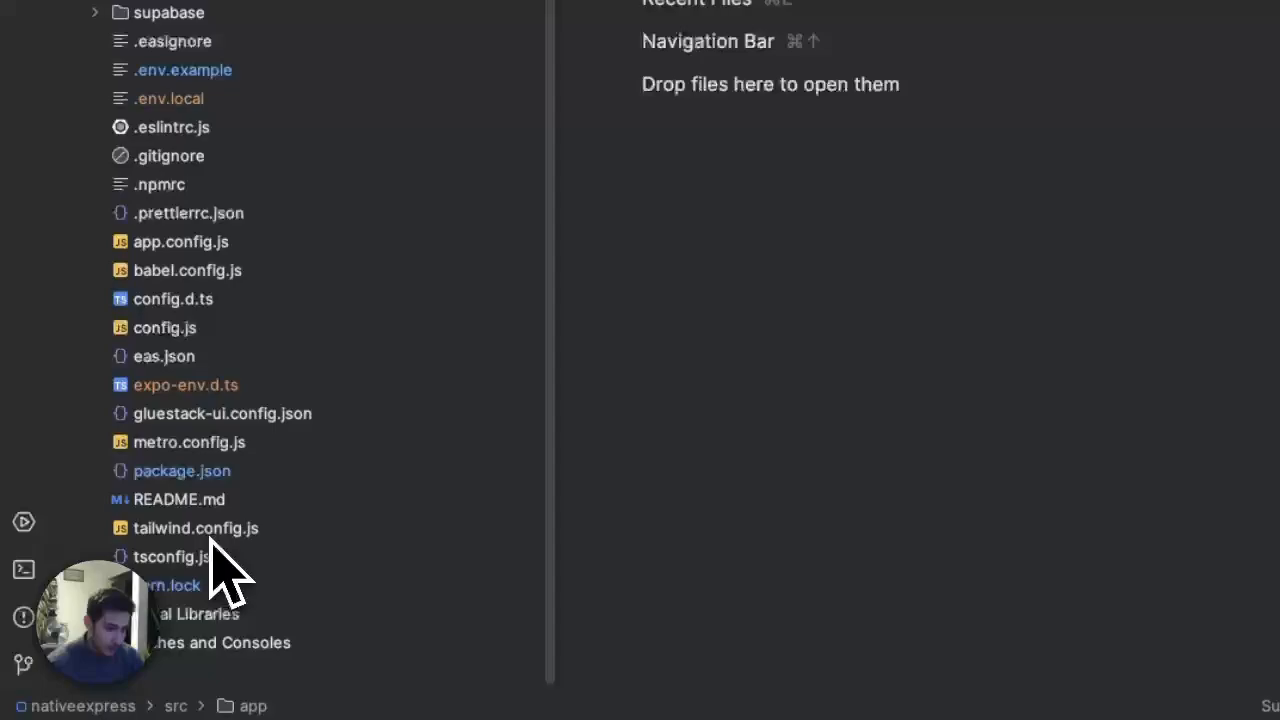
mouse_move(180, 464)
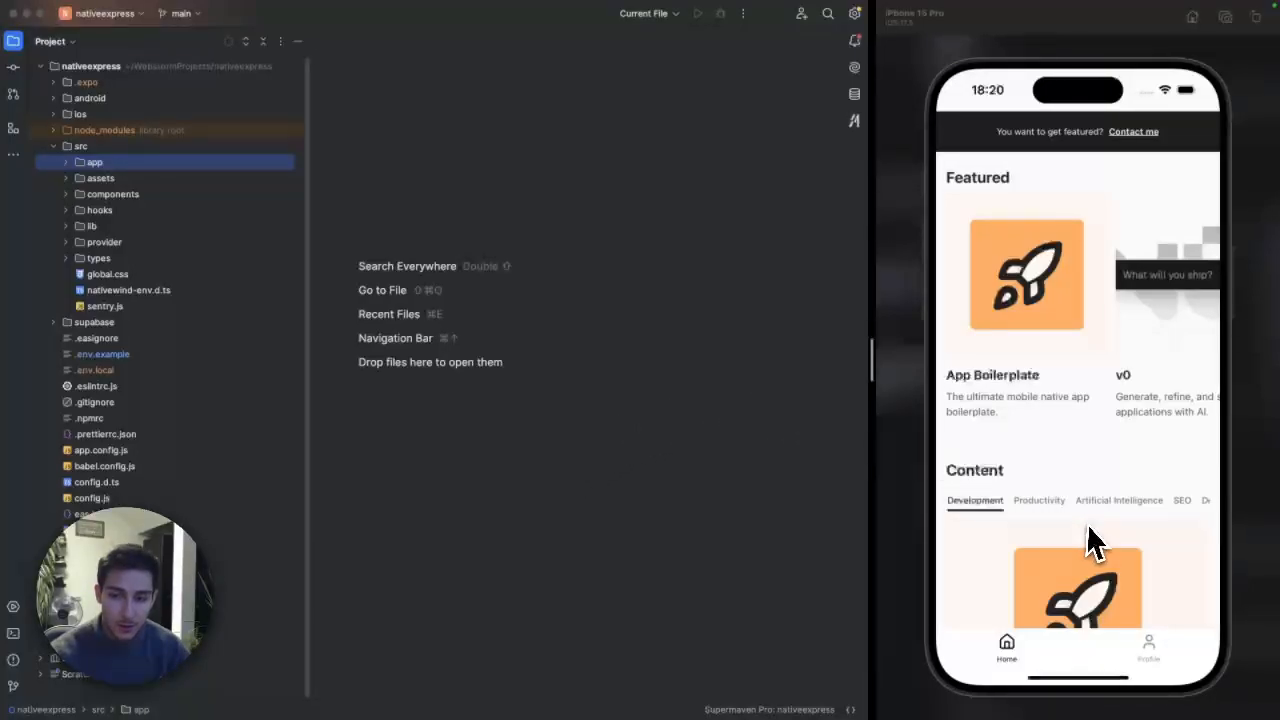
mouse_move(1070, 524)
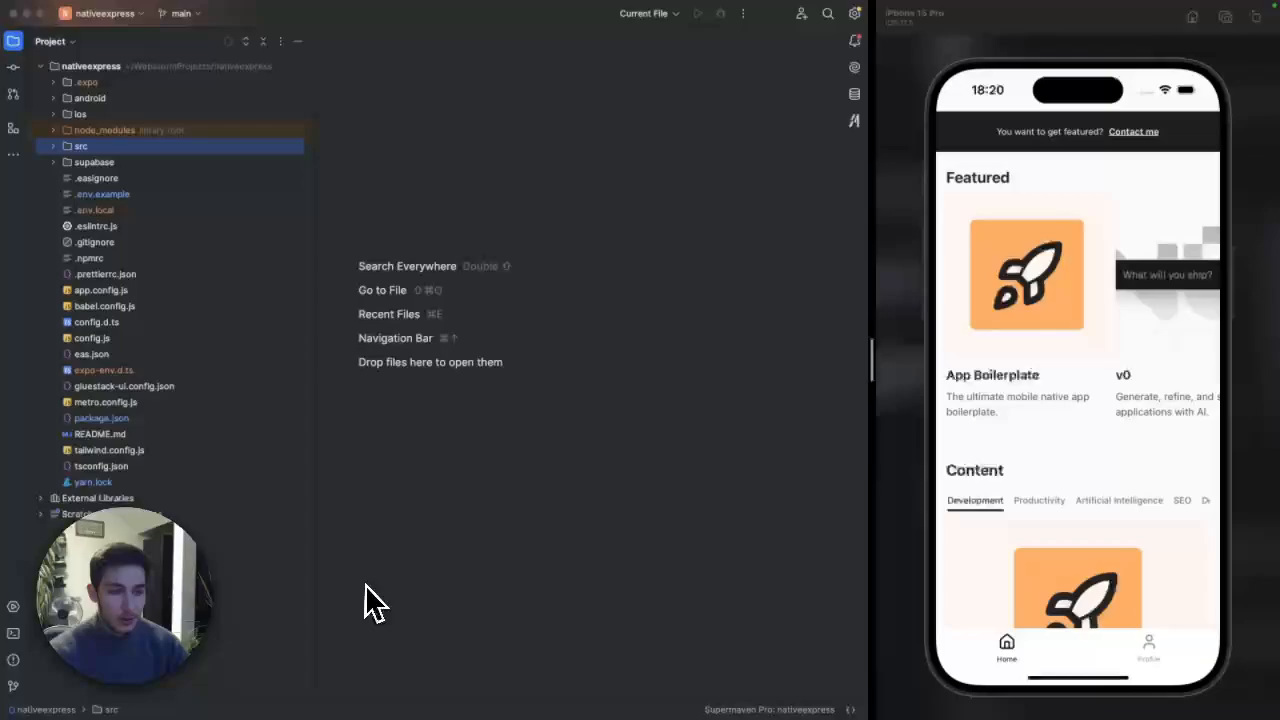
mouse_move(696, 562)
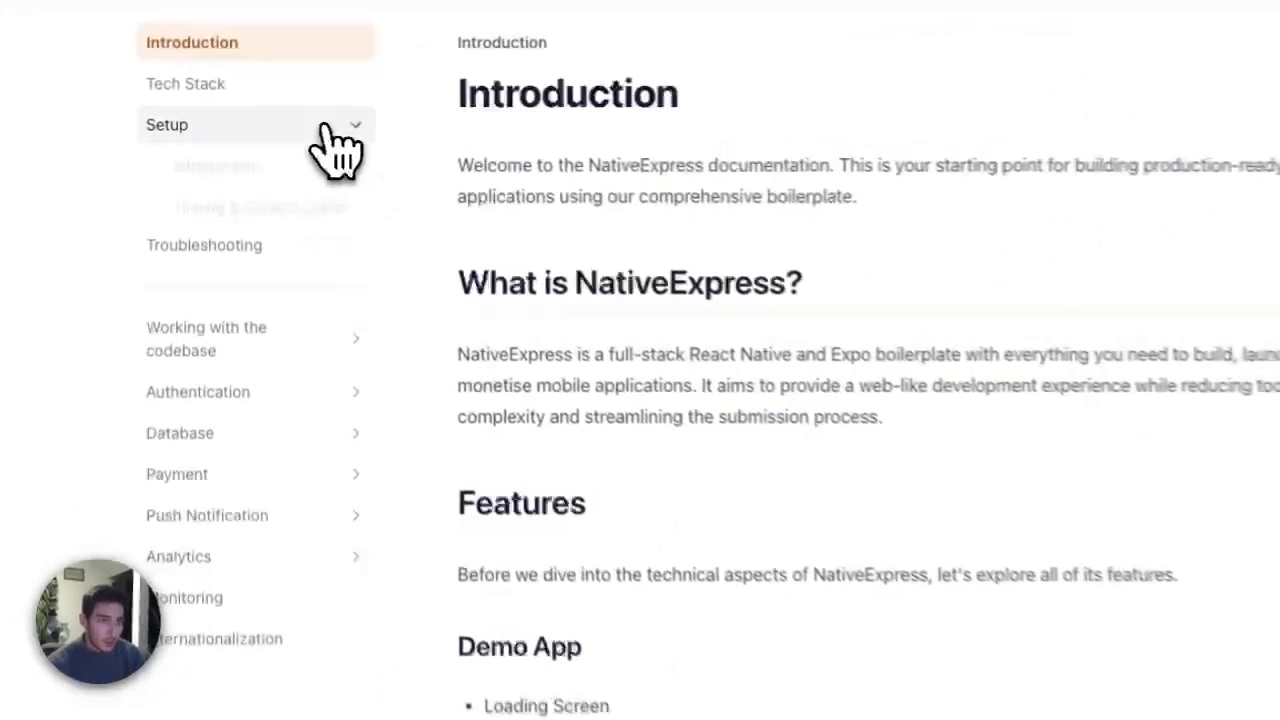
View the Tooling & General Setup page's prerequisites and iOS install steps (Xcode, Watchman).
left_click(264, 214)
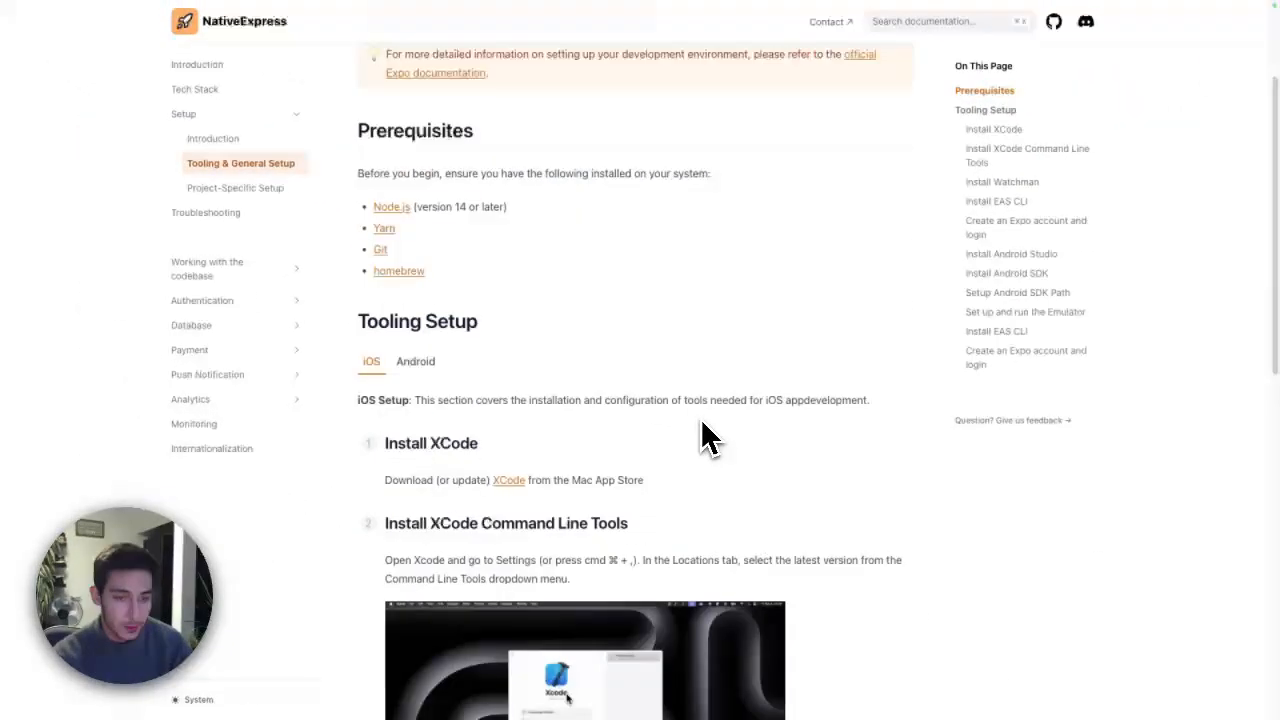
scroll("down", 3)
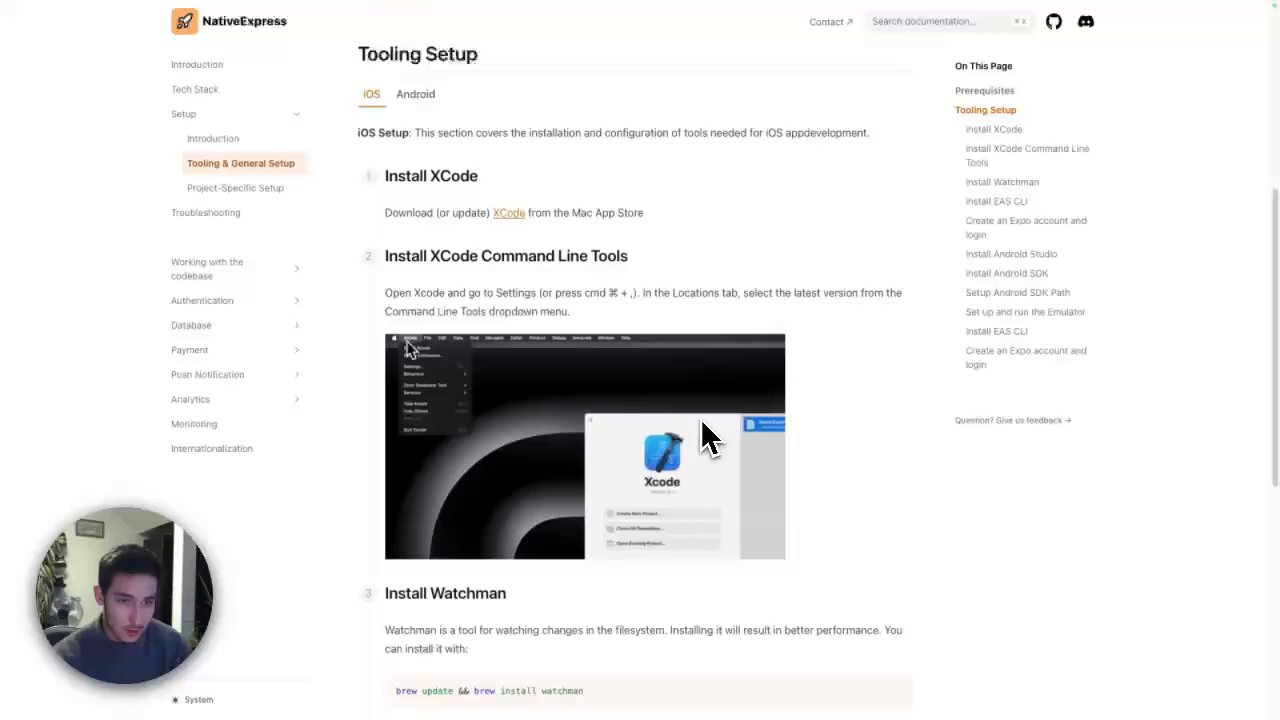
scroll("down", 3)
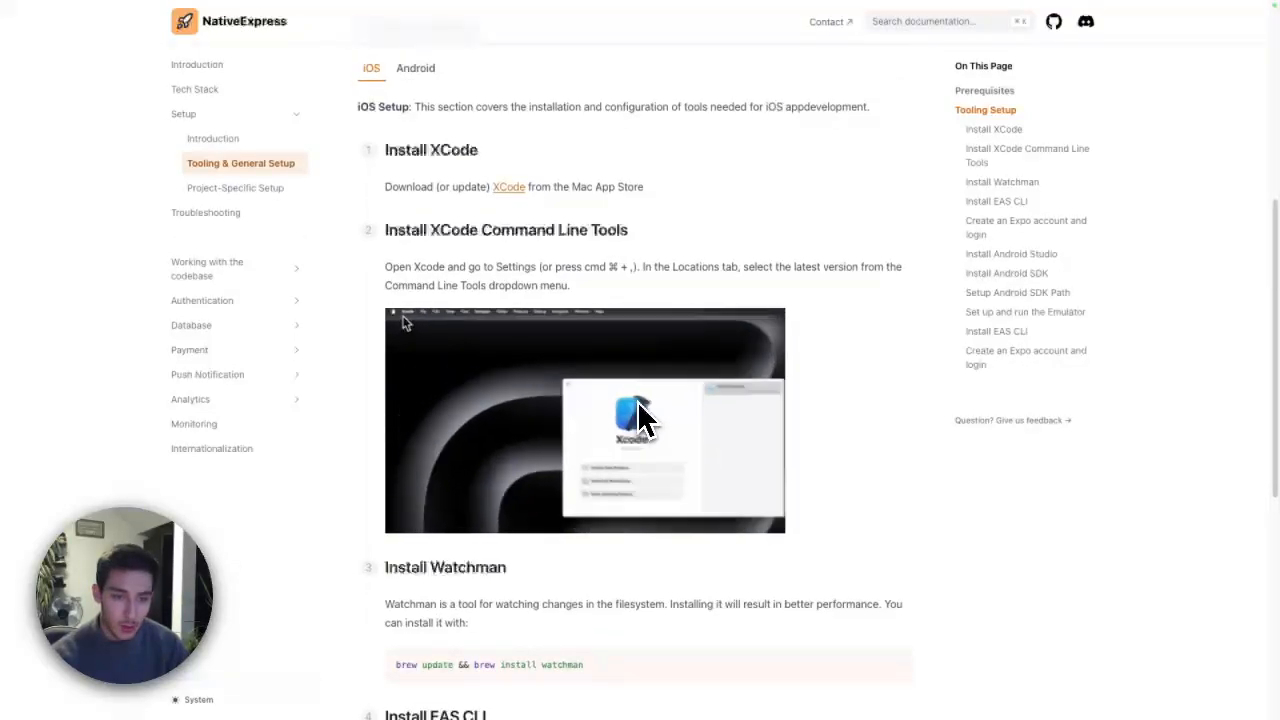
scroll("down", 3)
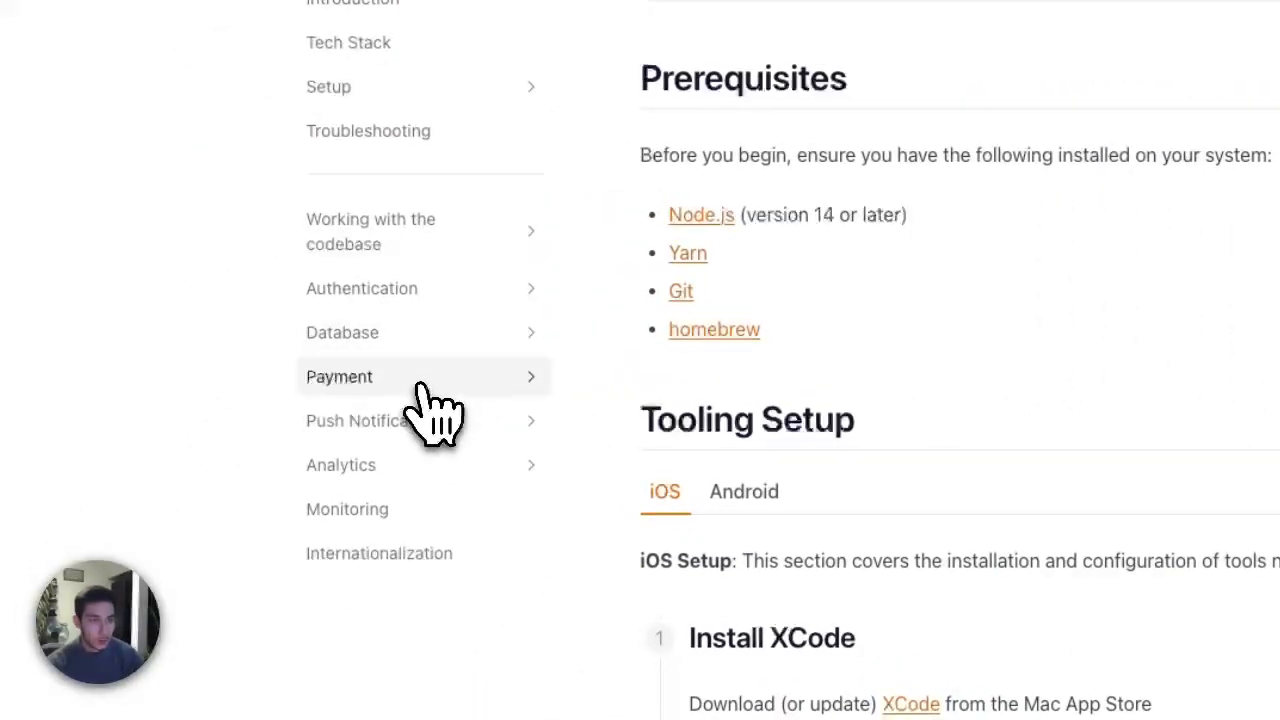
Visit the Payment (RevenueCat products), Monitoring and Analytics overview docs pages.
left_click(340, 376)
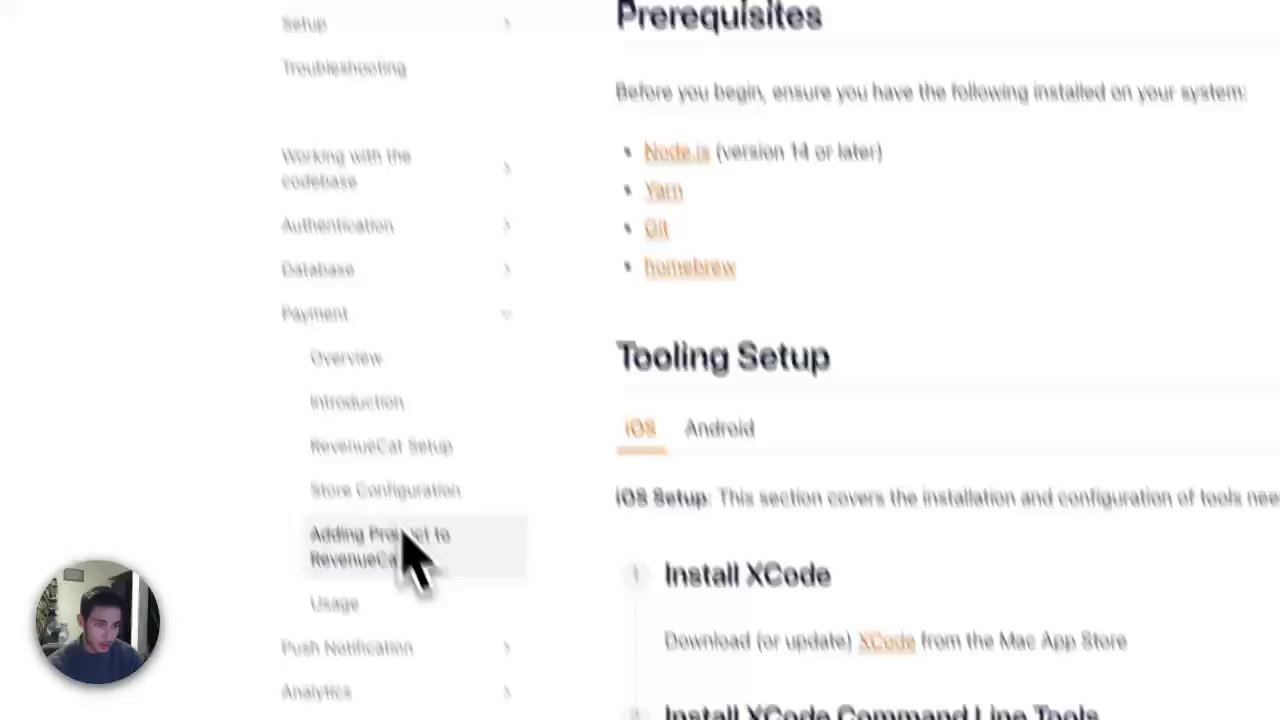
left_click(380, 446)
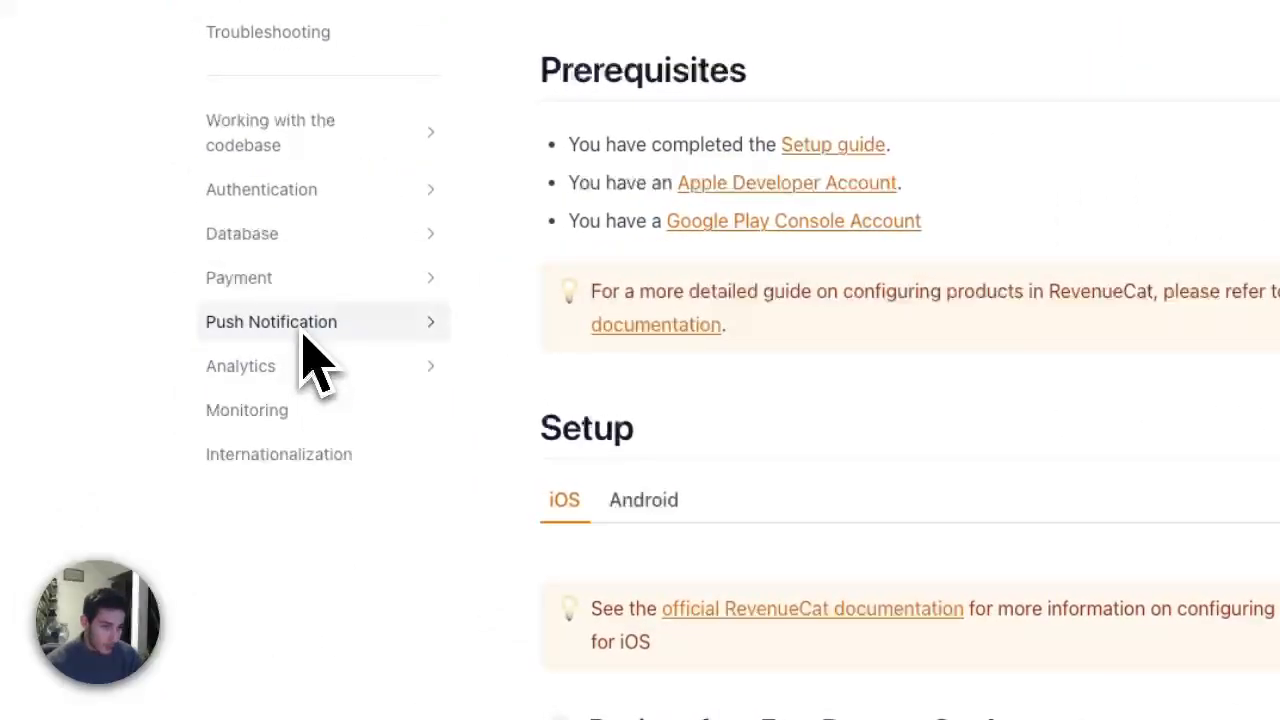
left_click(248, 410)
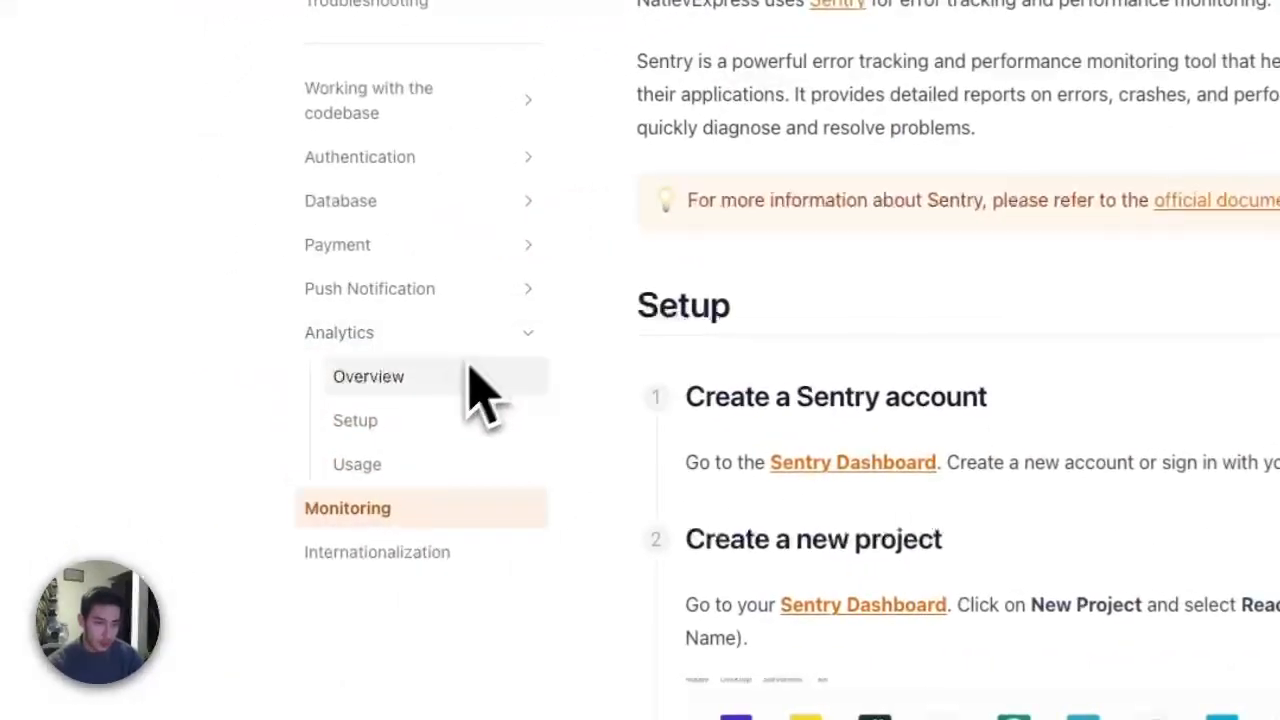
left_click(368, 376)
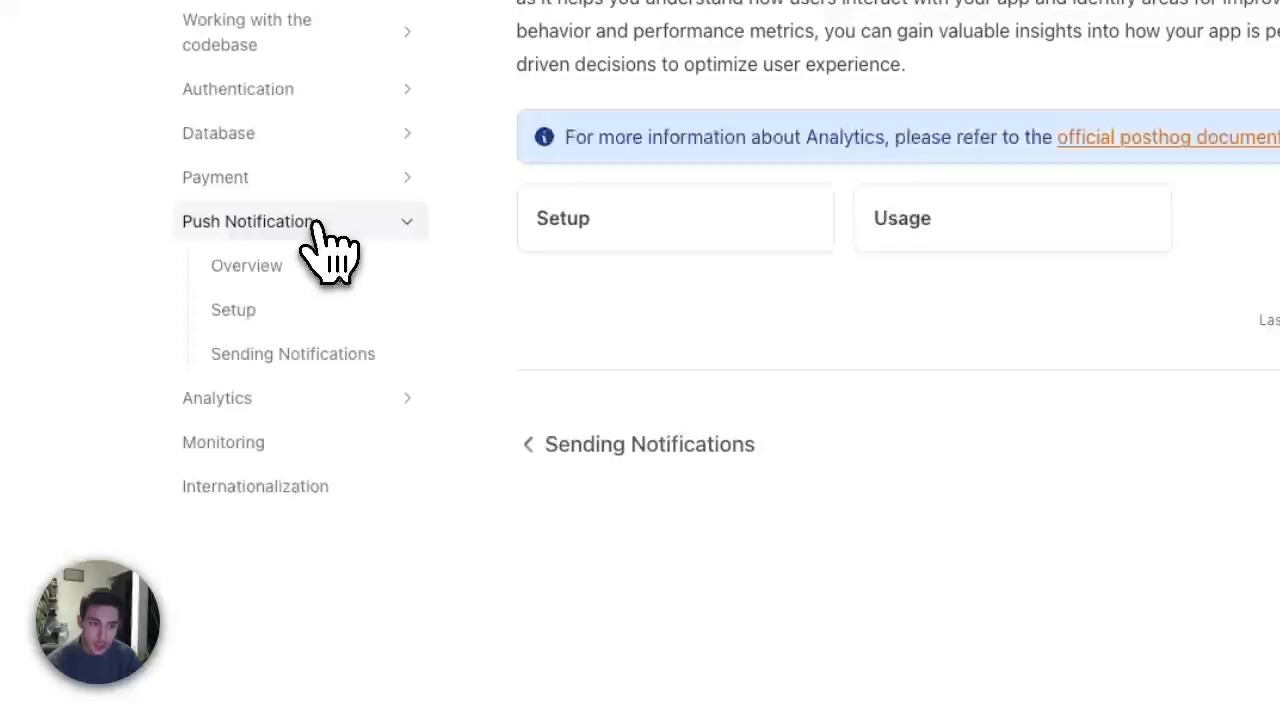
View the Sending Push Notifications guide with its OneSignal notification-creation steps.
left_click(232, 310)
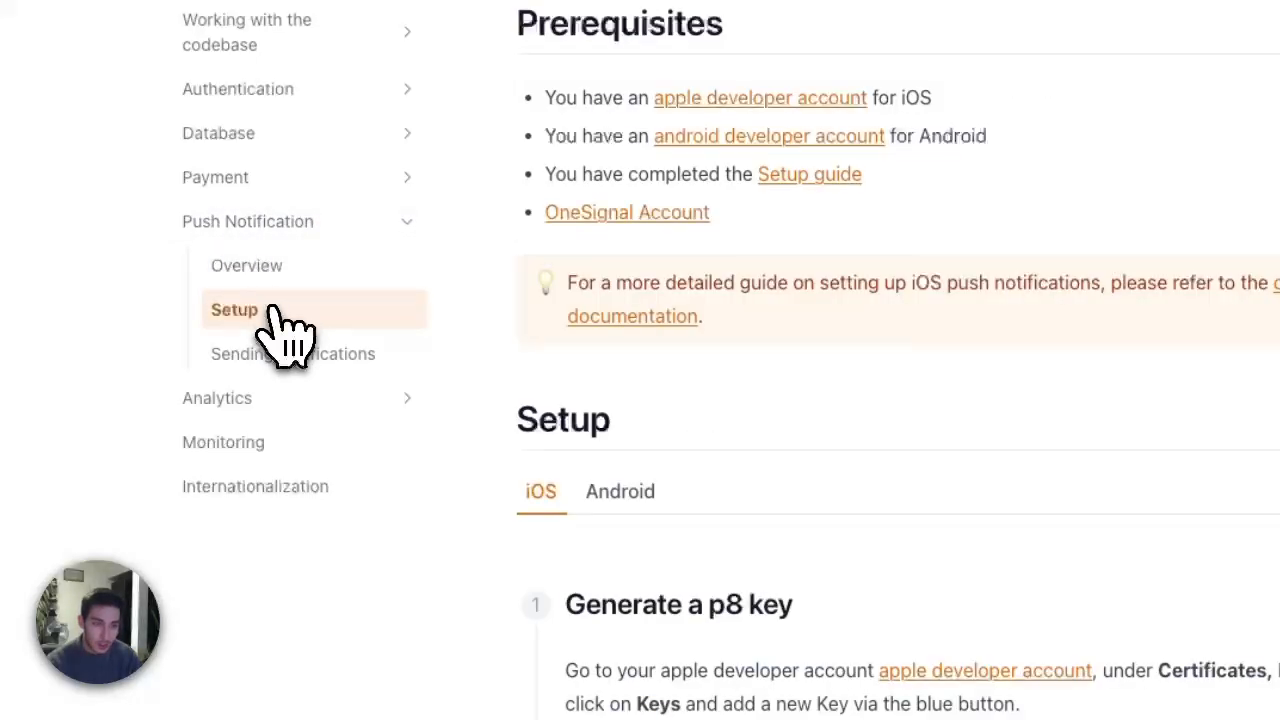
scroll("down", 3)
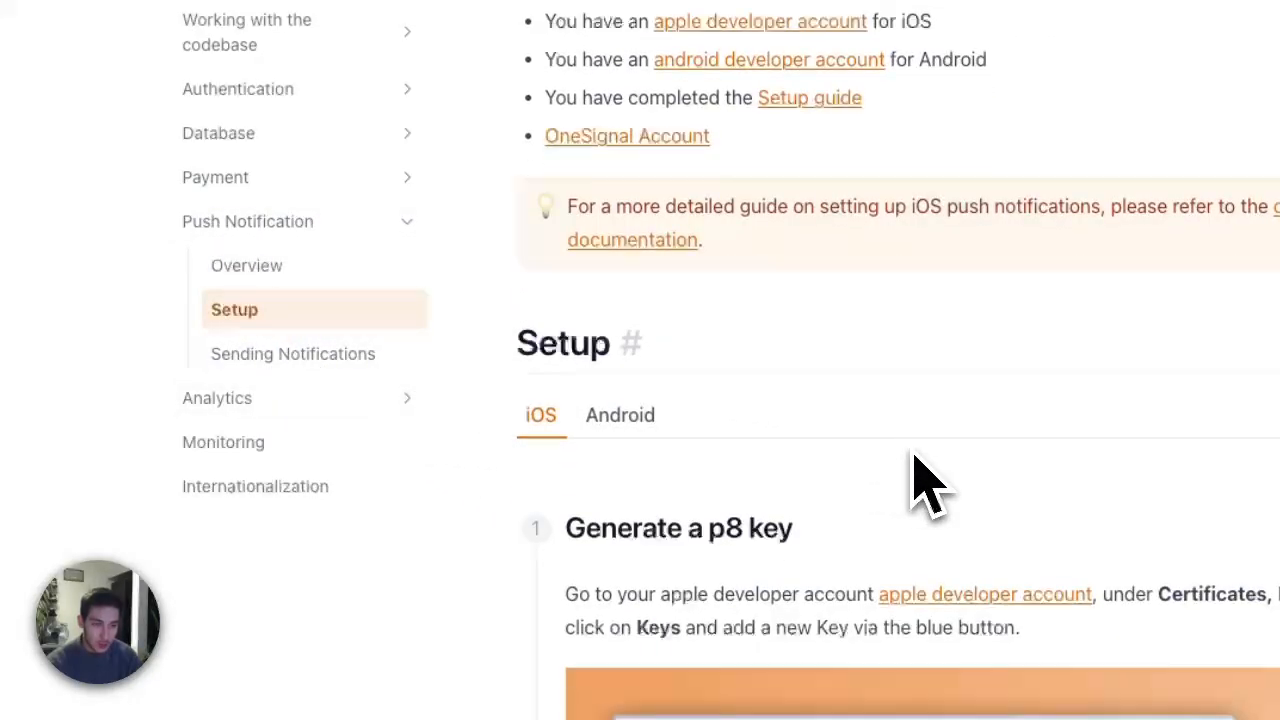
scroll("down", 3)
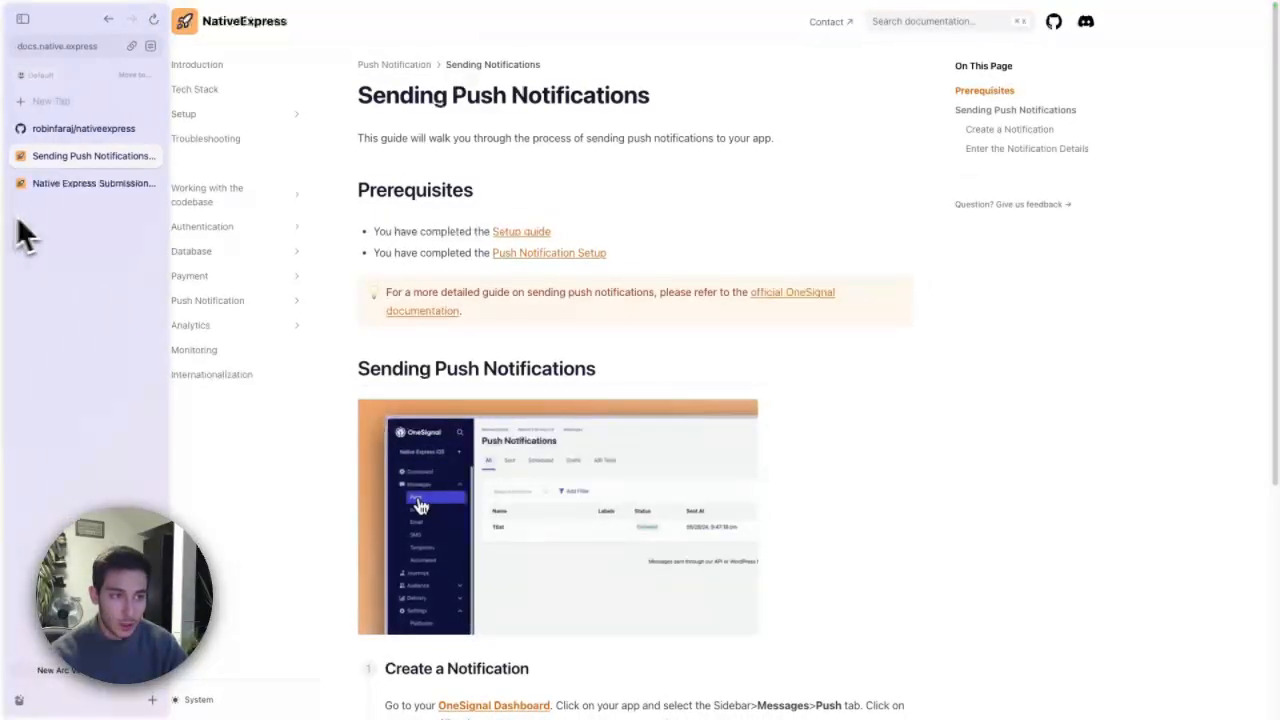
From the Notion Submission Guide's Resources, launch the Figma Assets Template.
left_click(92, 184)
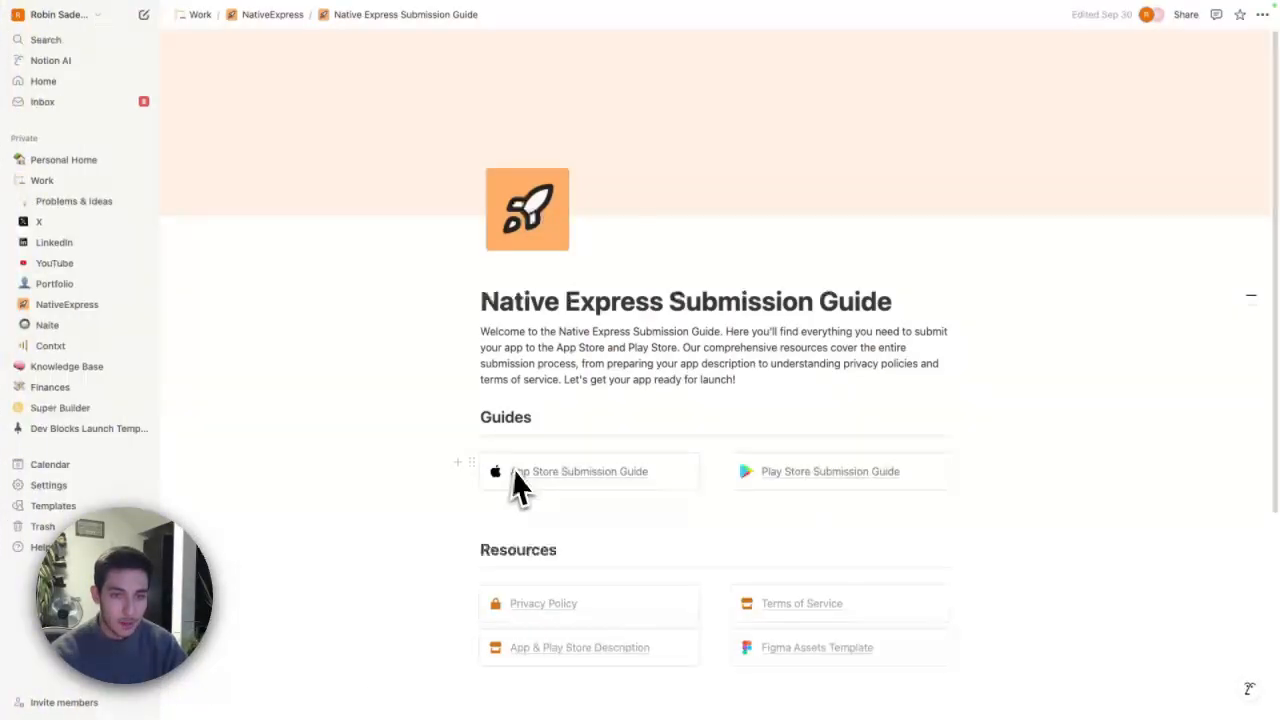
scroll("down", 3)
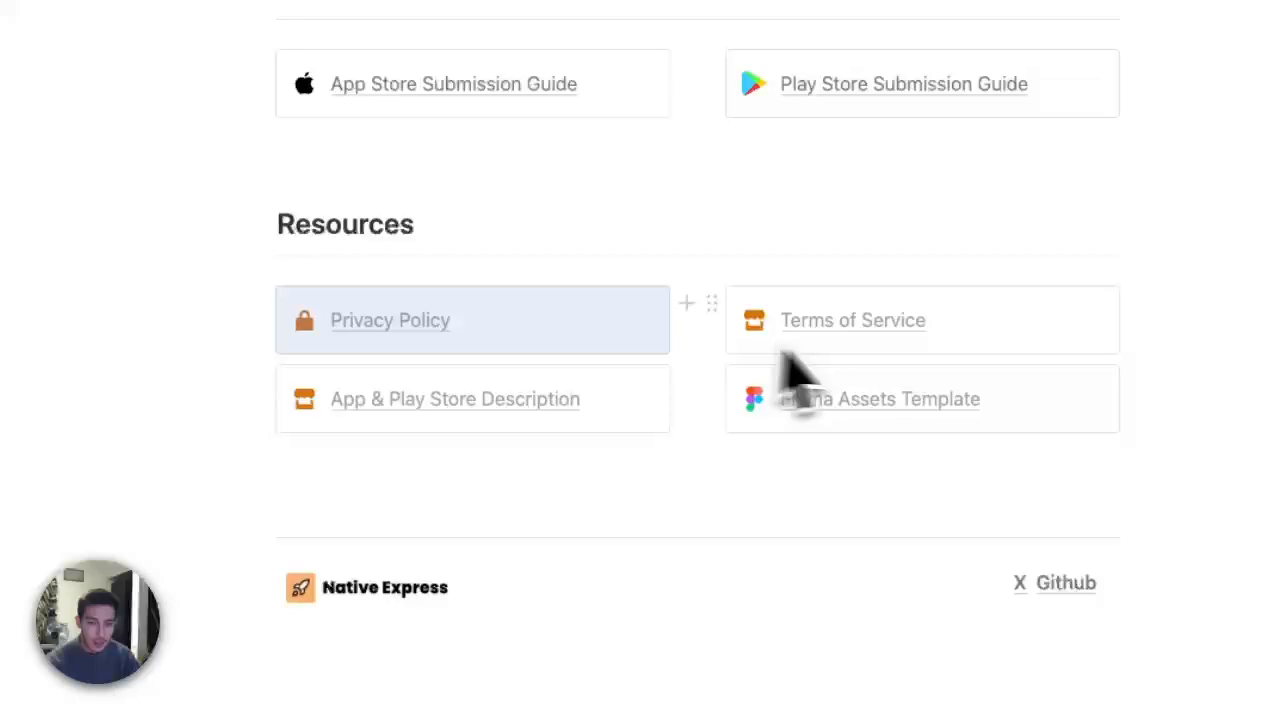
mouse_move(570, 460)
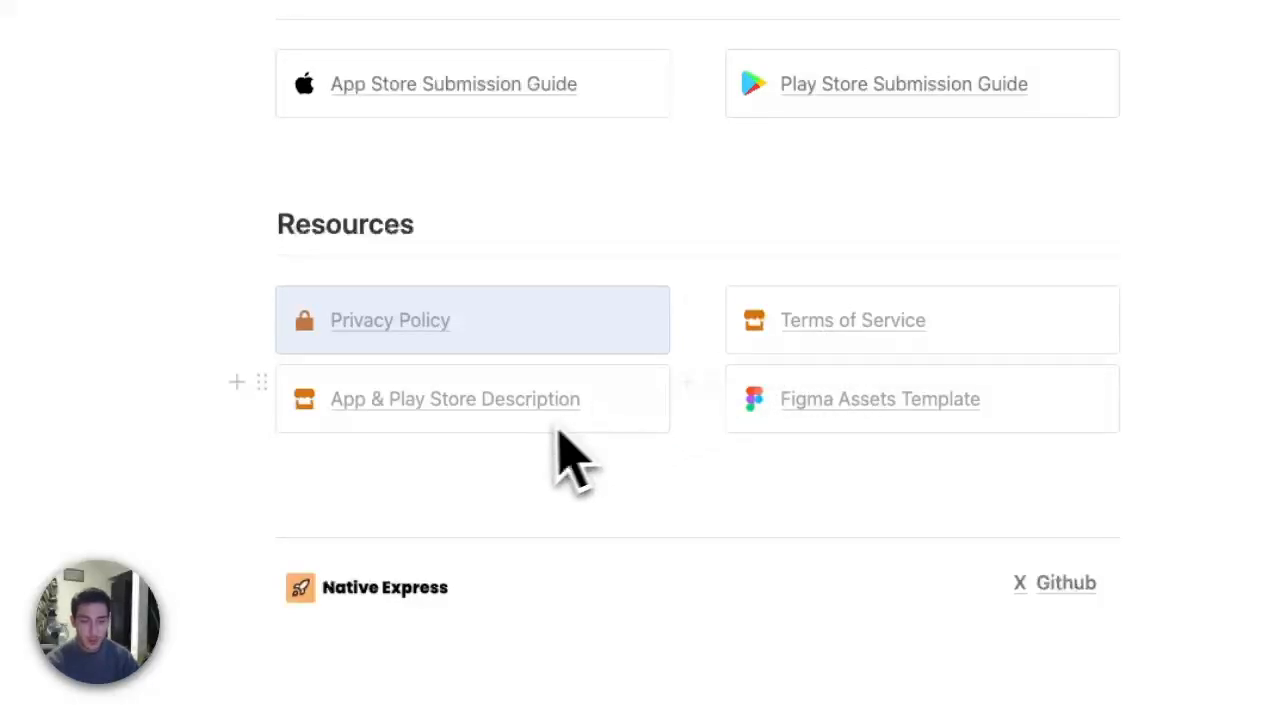
mouse_move(490, 460)
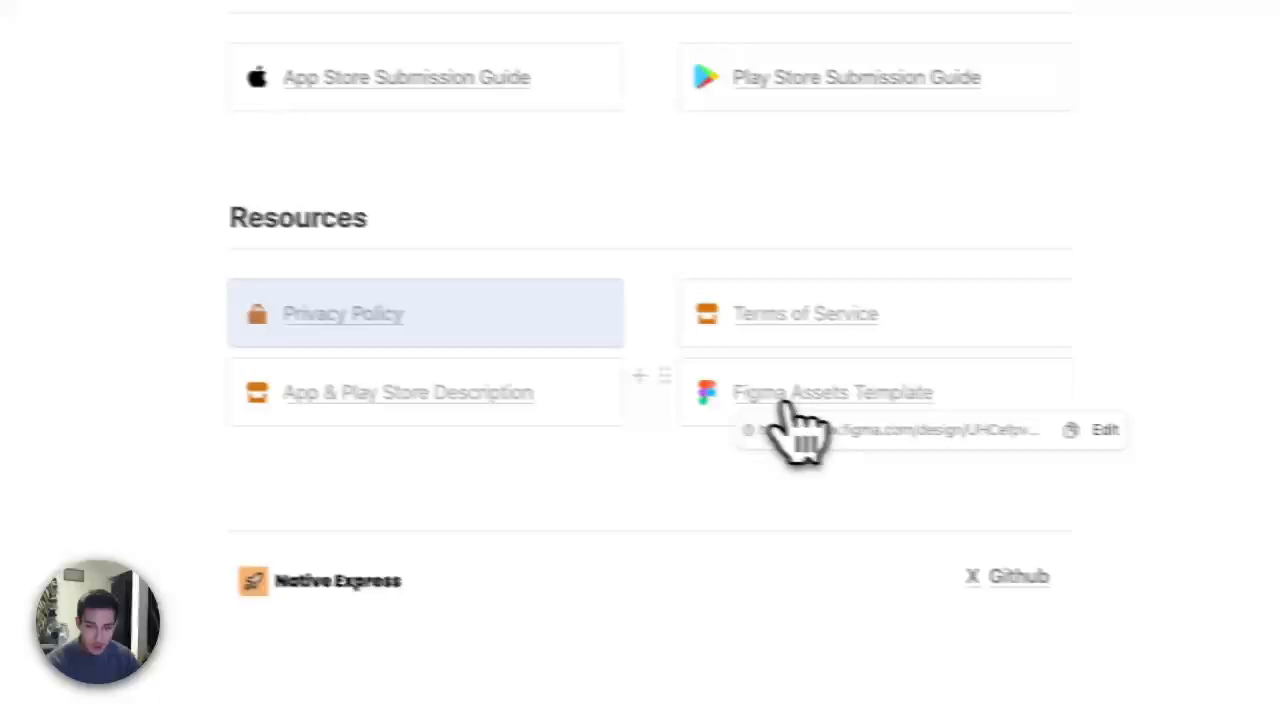
left_click(832, 392)
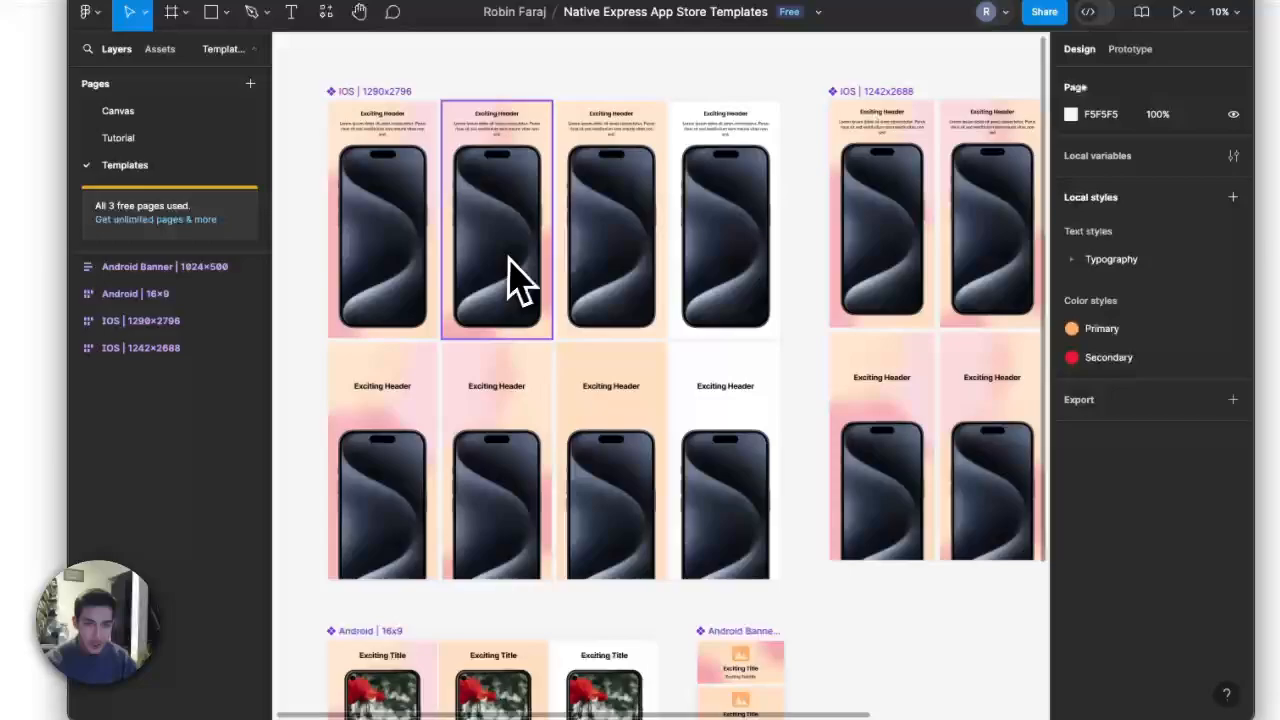
Select one of the iOS screenshot templates and show it on the Canvas page.
scroll("down", 3)
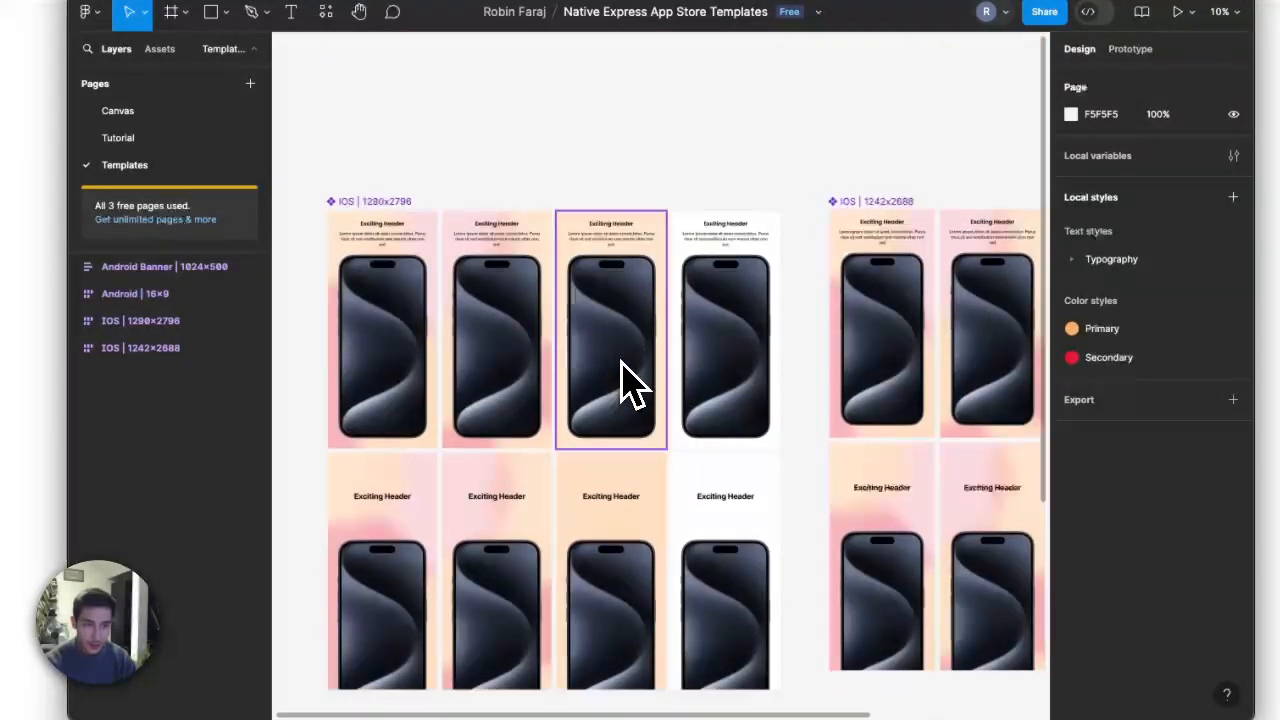
left_click(116, 110)
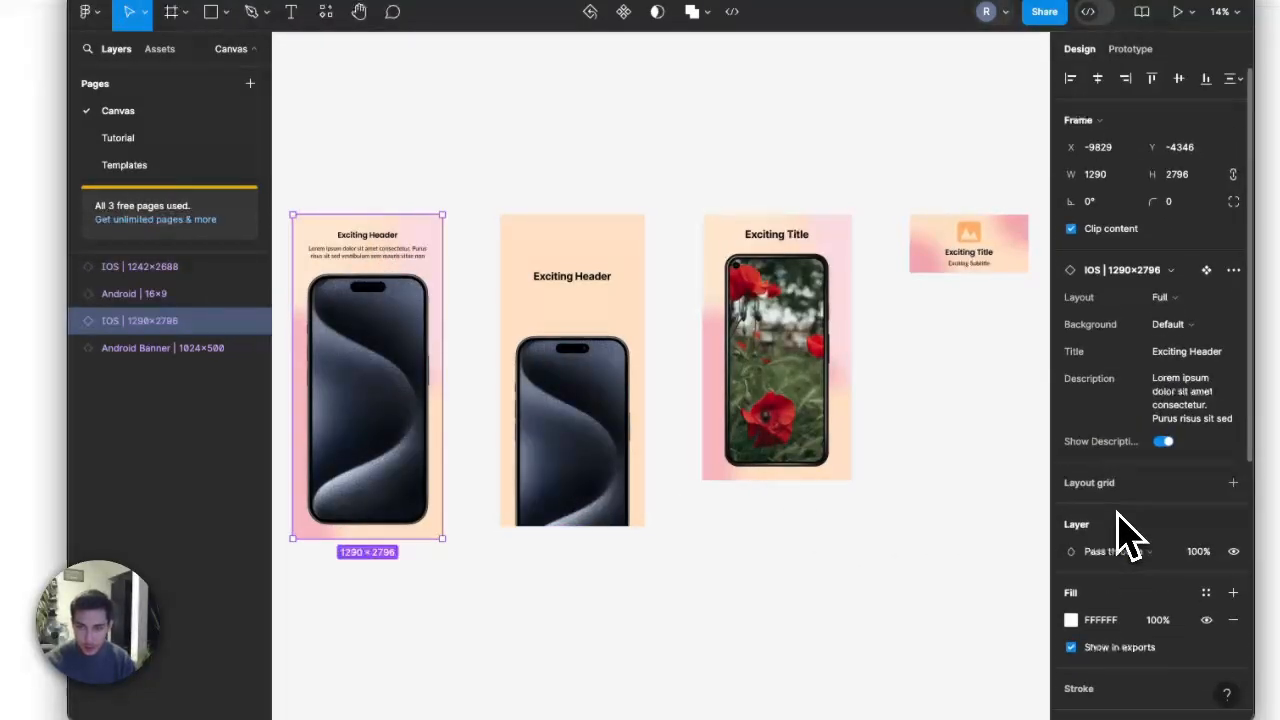
mouse_move(1184, 350)
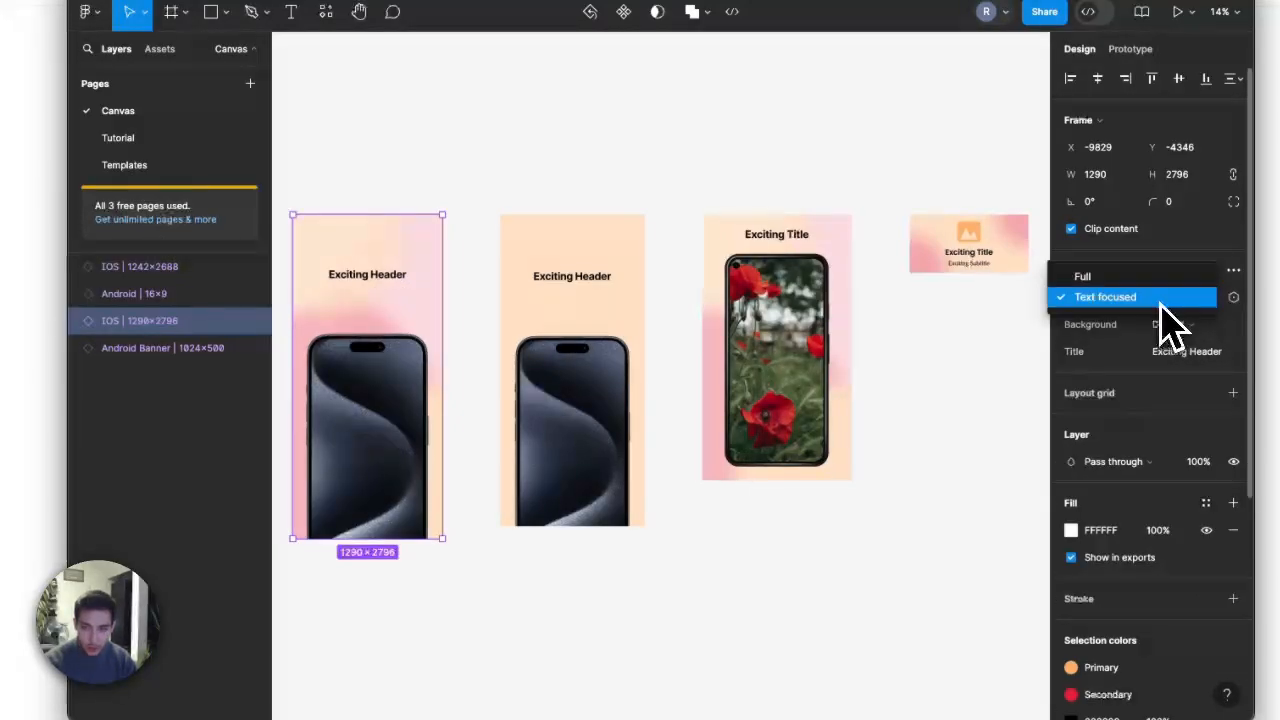
Set the template to Full layout and cycle its background through Mono Color, Default to Second.
left_click(1104, 296)
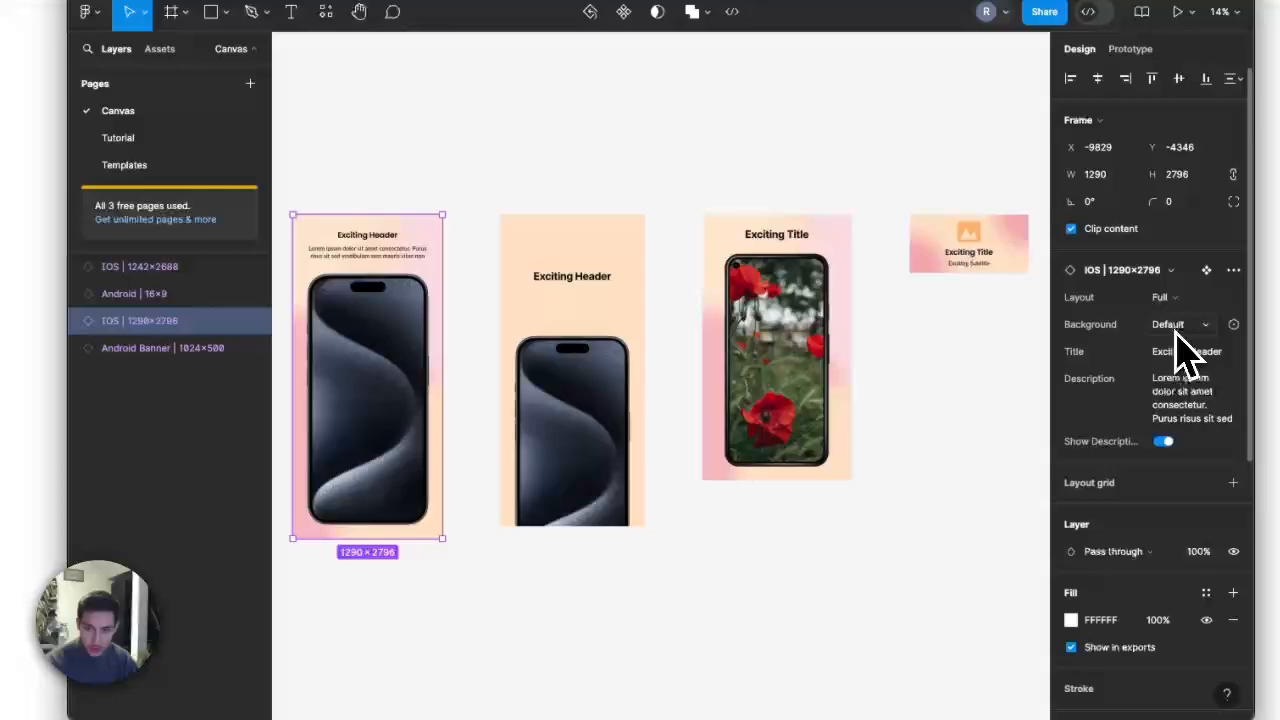
left_click(1180, 324)
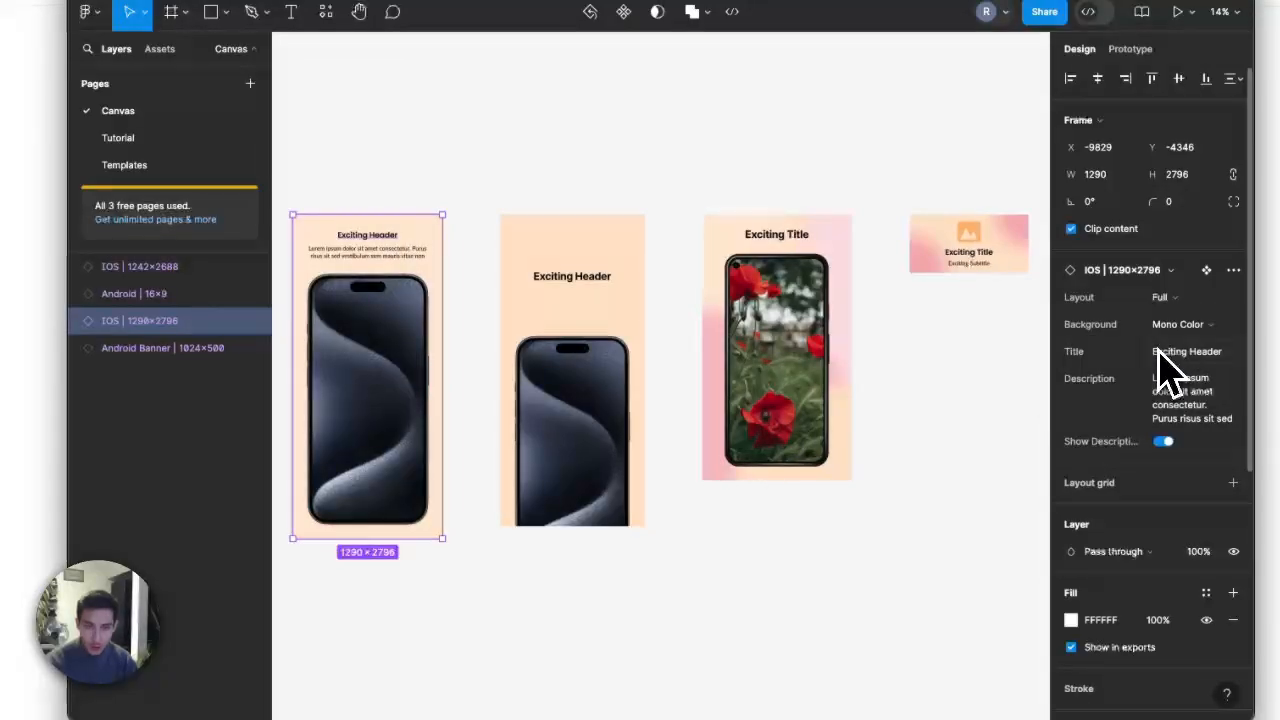
left_click(1178, 324)
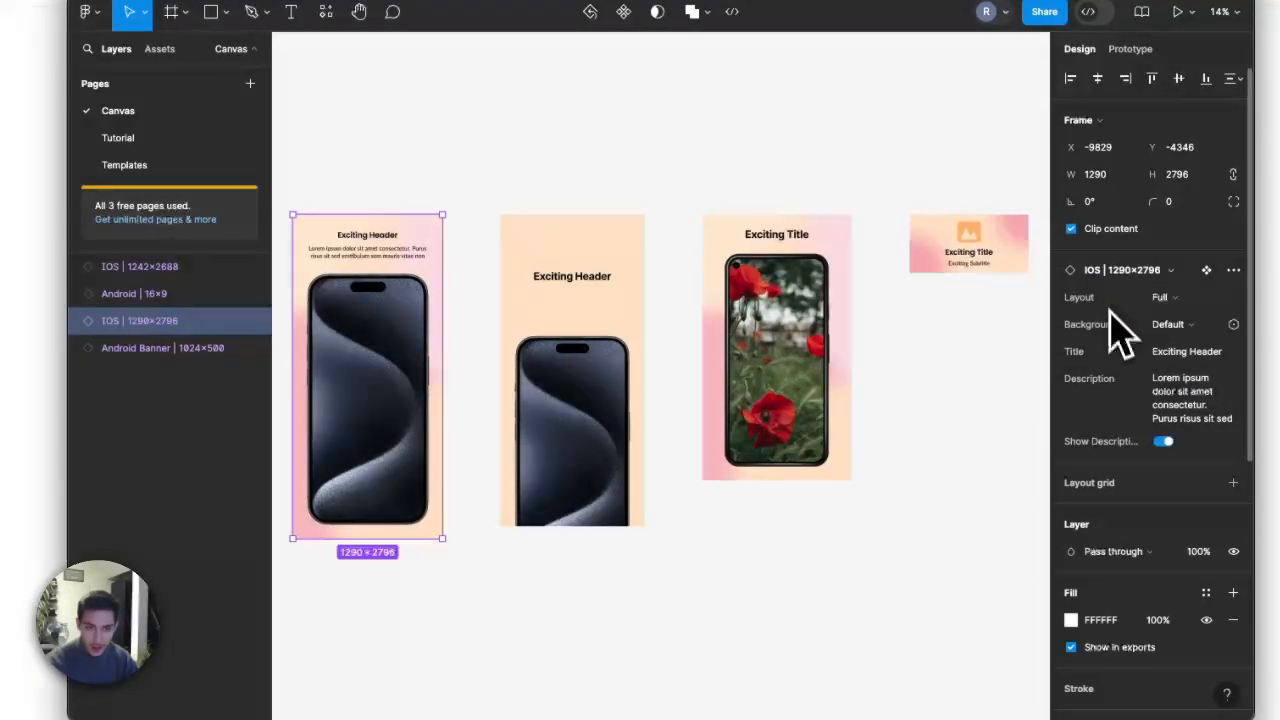
left_click(1172, 324)
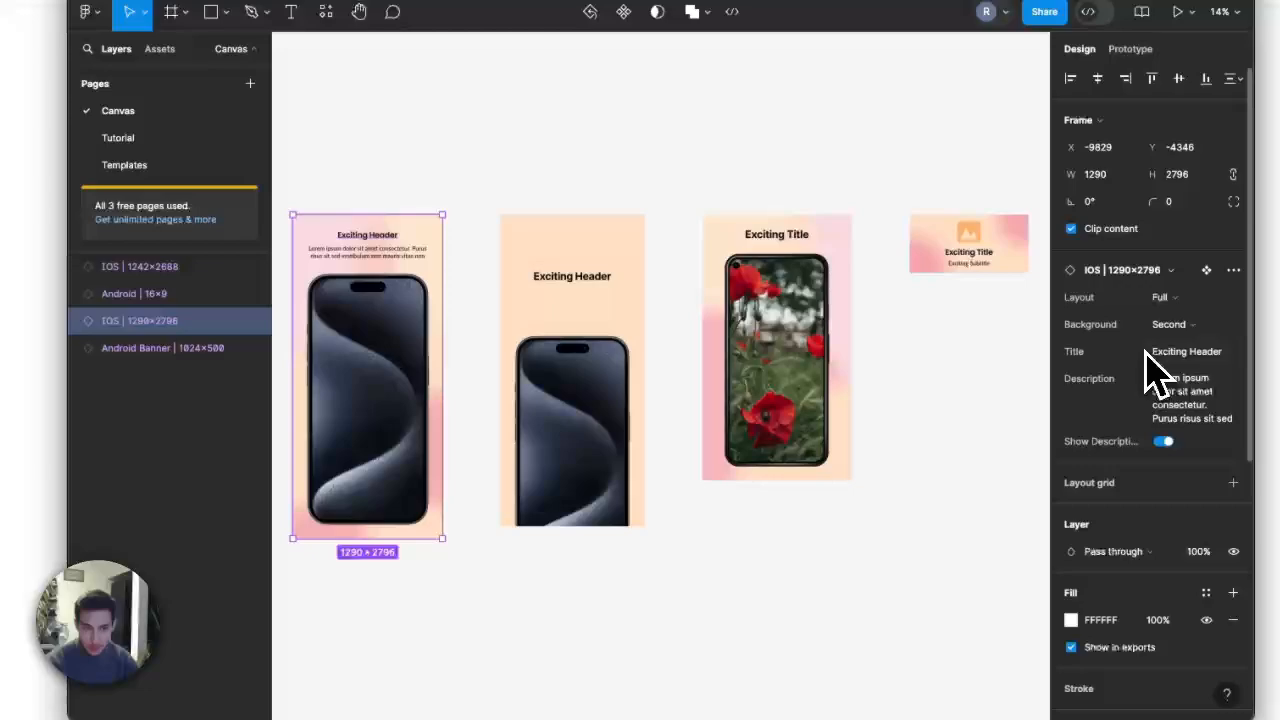